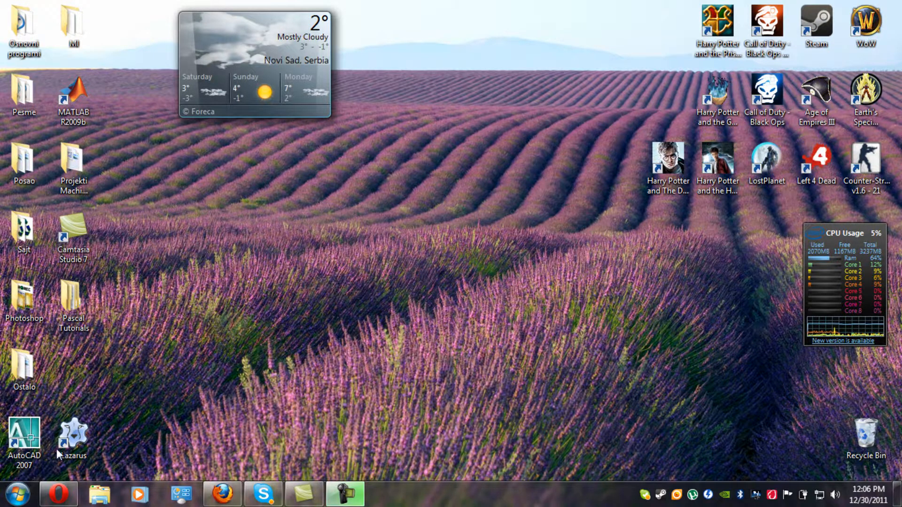
Step: Launch Lazarus from the desktop shortcut so the default project and Unit1 source appear
double_click(72, 437)
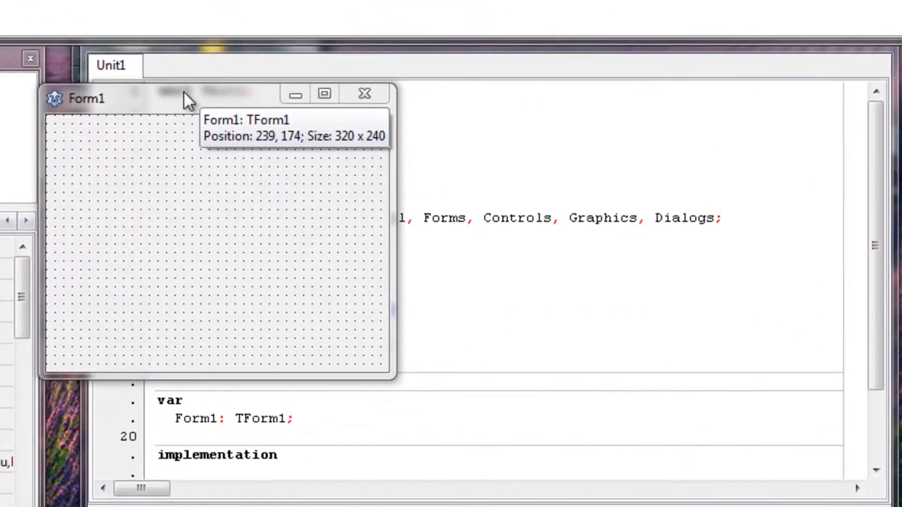
mouse_move(165, 109)
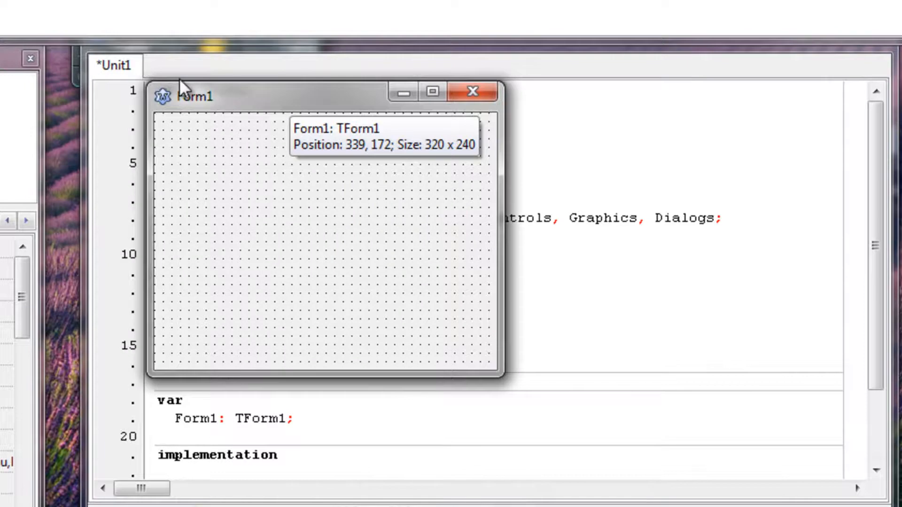
mouse_move(203, 114)
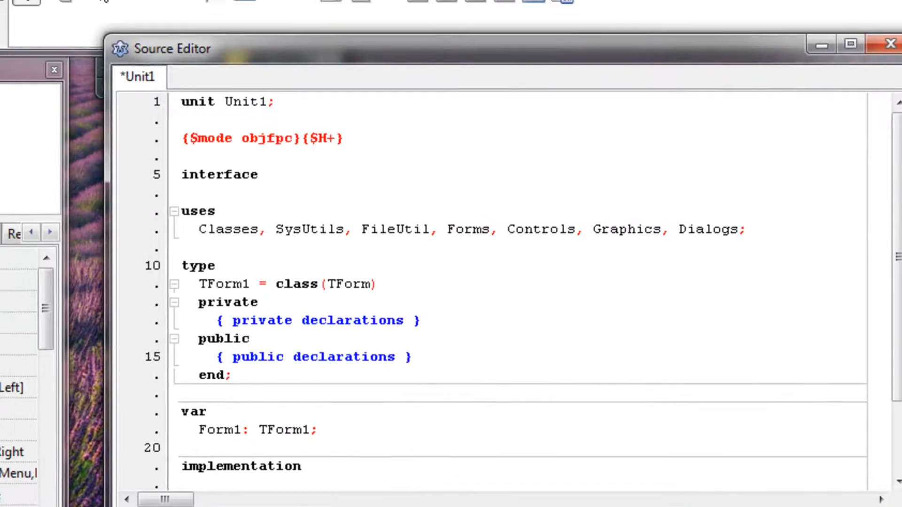
Step: Create a new Program project via File > New, discarding changes to project1
click(17, 35)
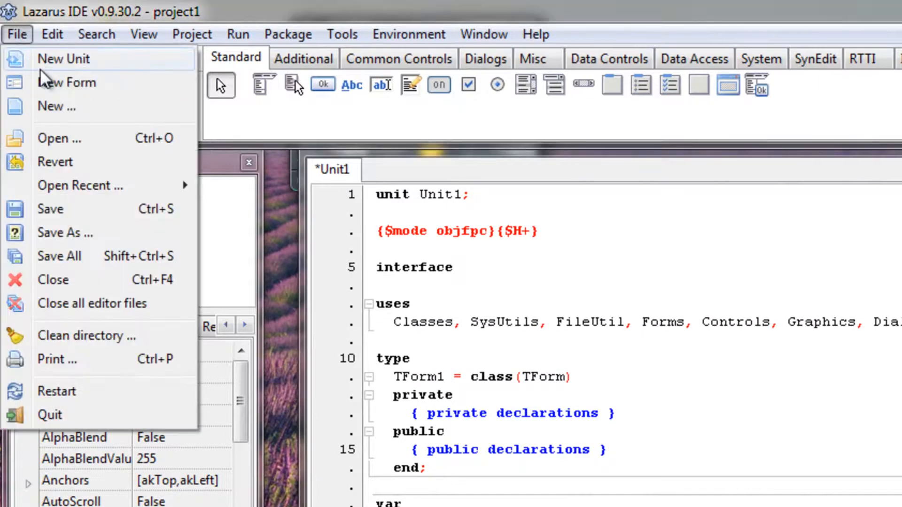
click(57, 106)
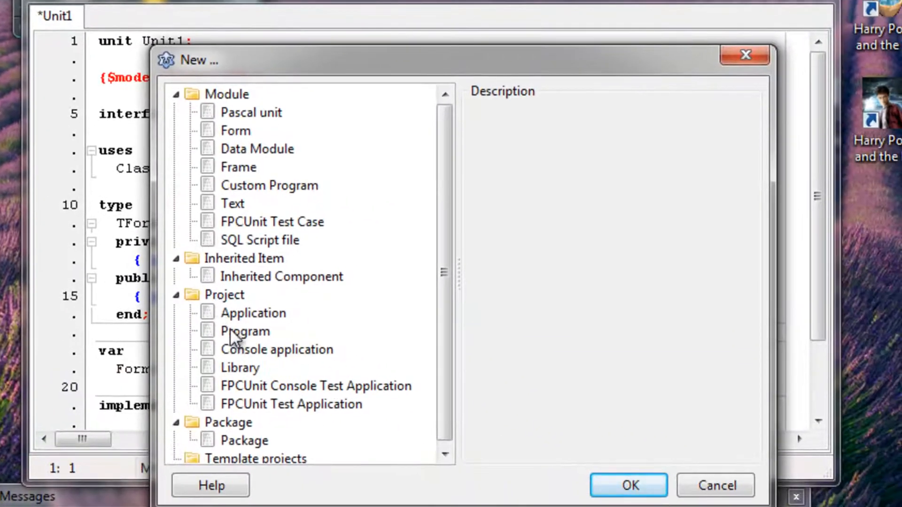
click(628, 485)
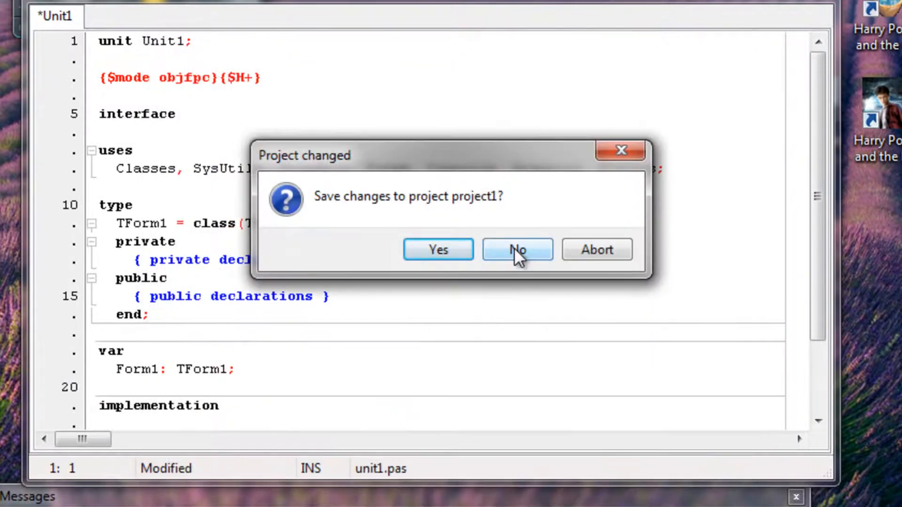
click(516, 249)
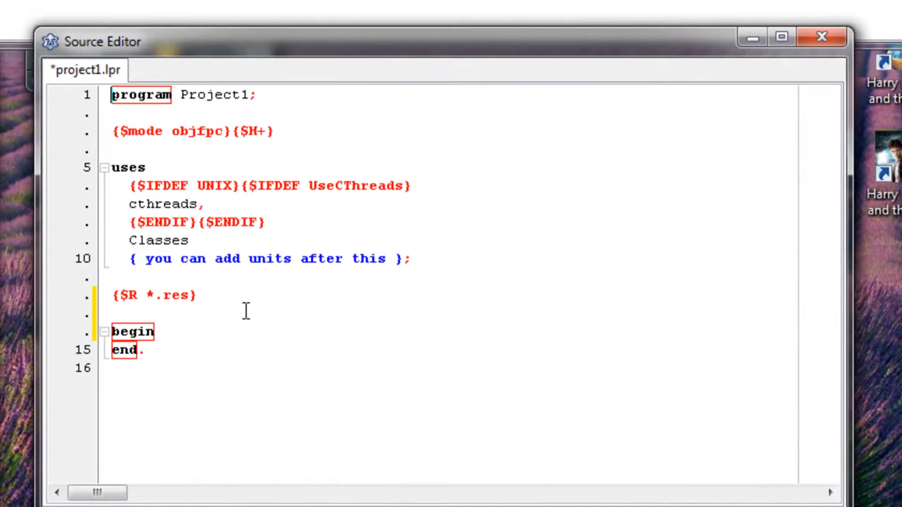
Step: Delete the uses clause and {$R *.res} directive, leaving only the program line and begin…end
click(181, 332)
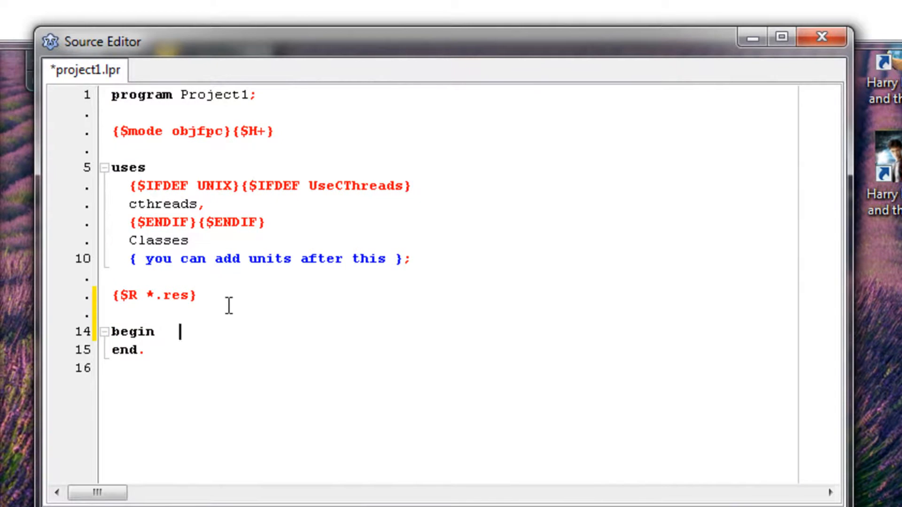
mouse_move(228, 298)
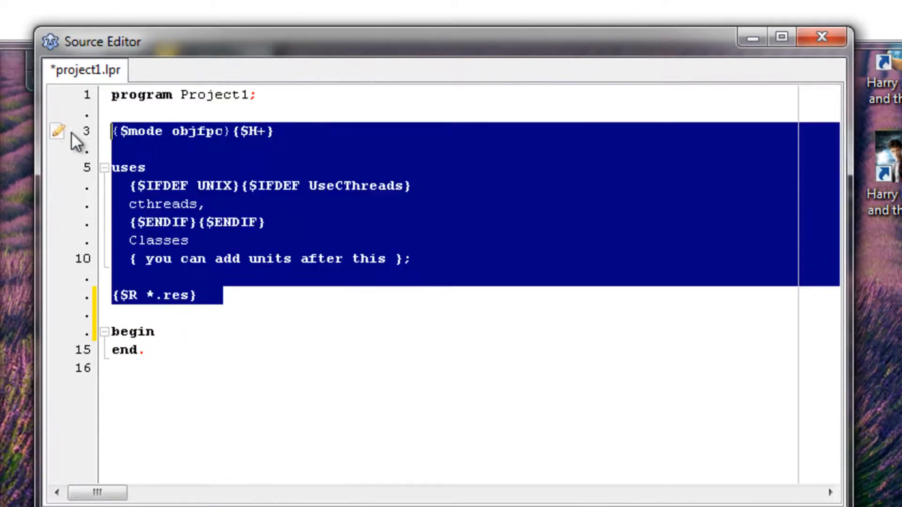
mouse_move(103, 141)
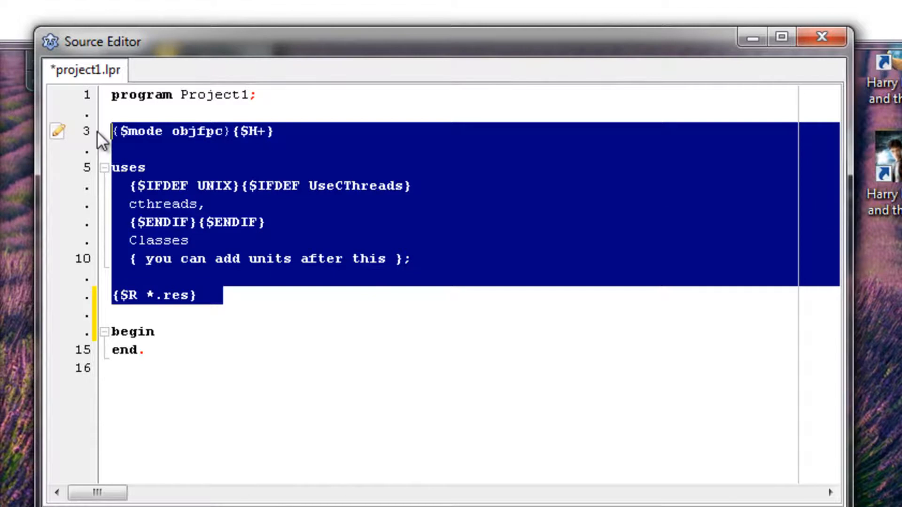
key(Delete)
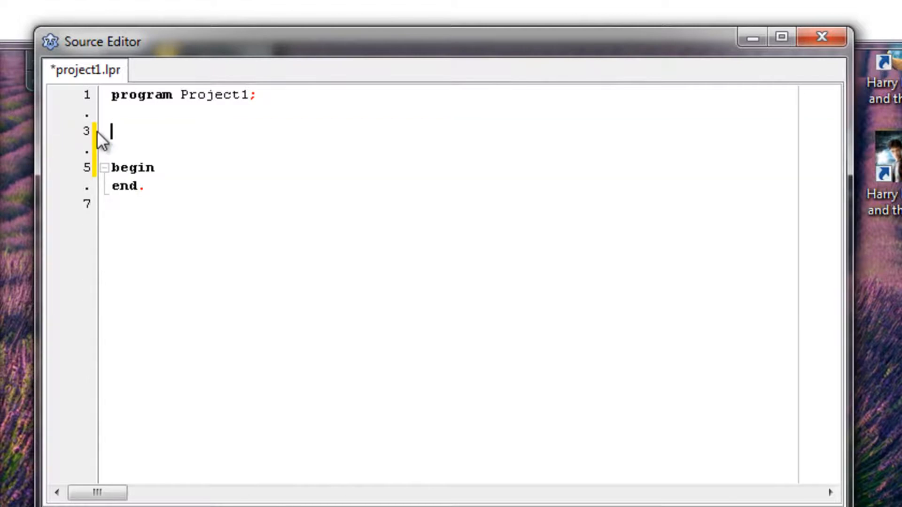
mouse_move(152, 122)
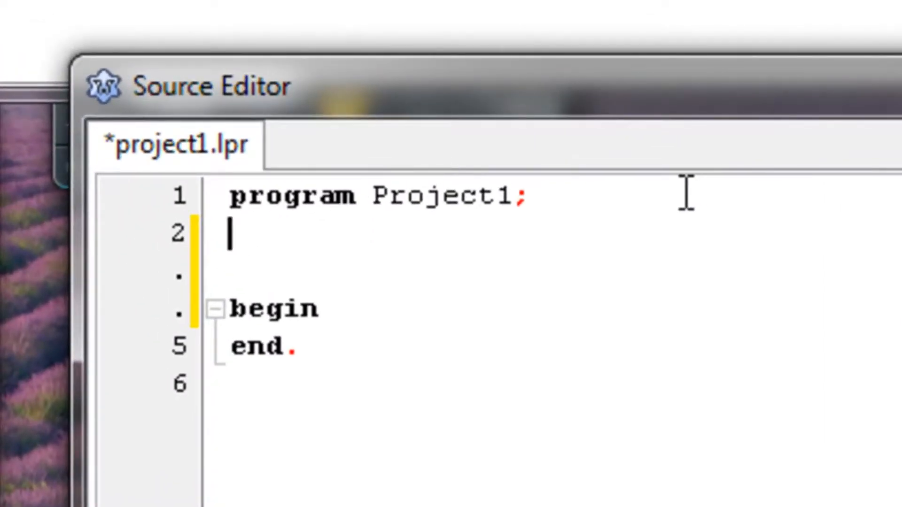
Step: Add the declaration 'var a,b:integer; c:integer;' under the program heading
text(var)
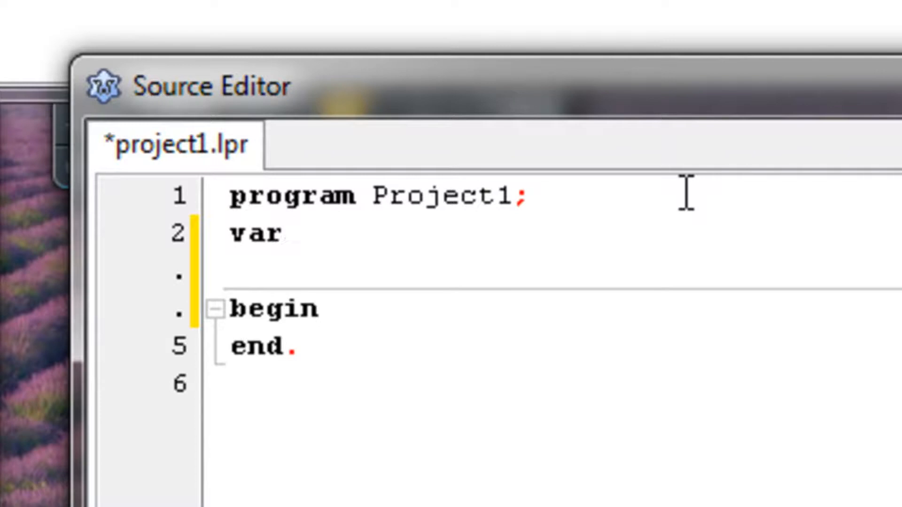
text(a)
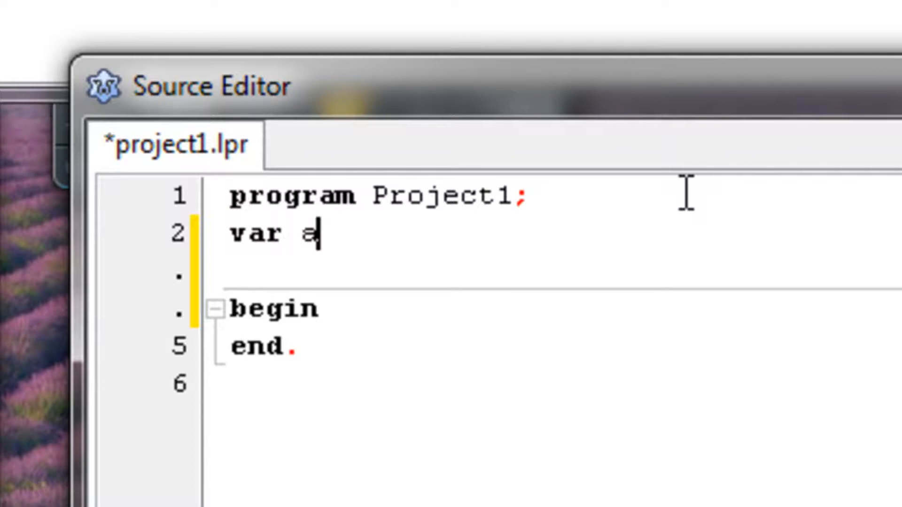
text(,b:i)
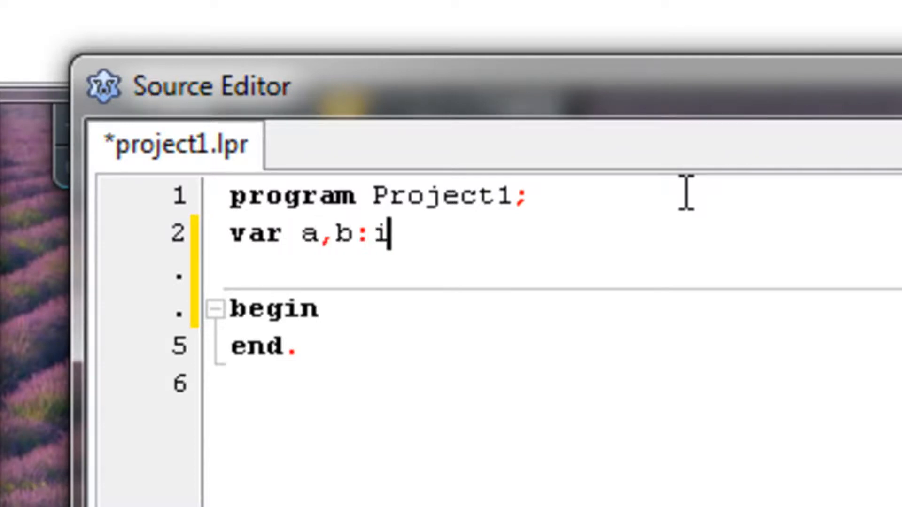
text(nteger)
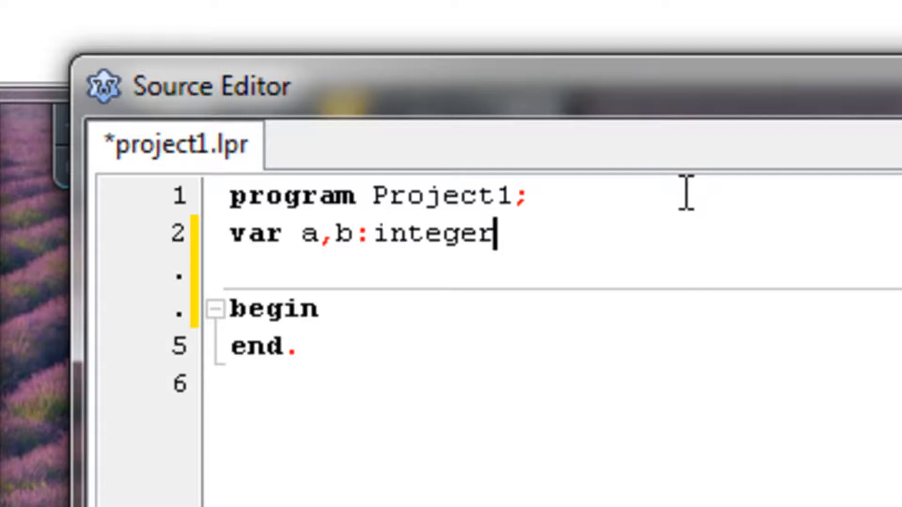
text(;)
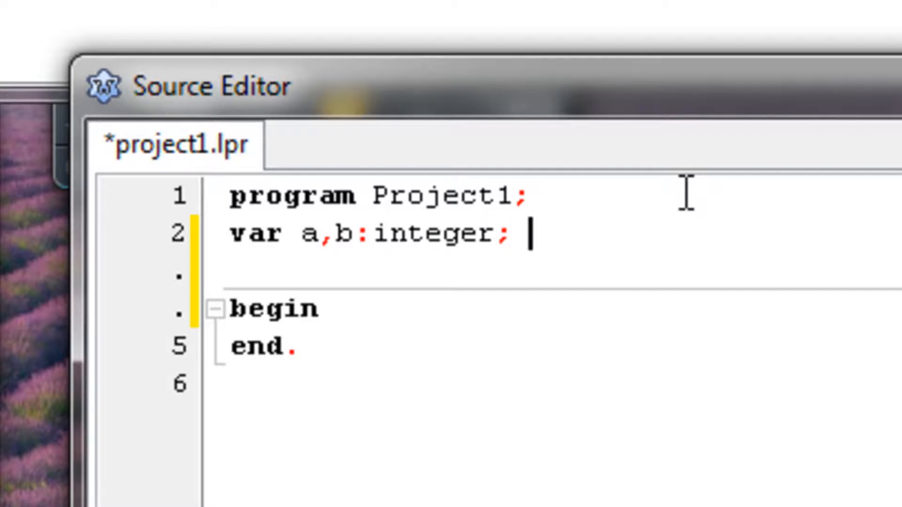
text(c:)
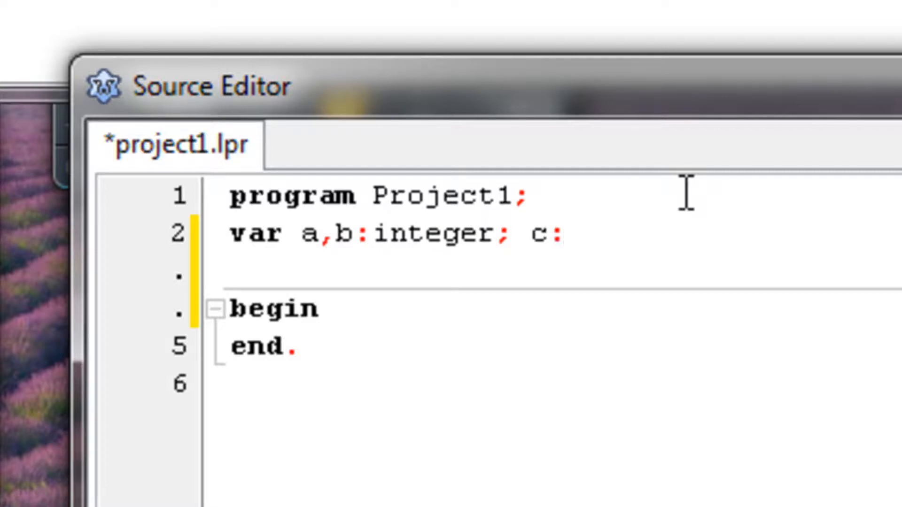
text(intege)
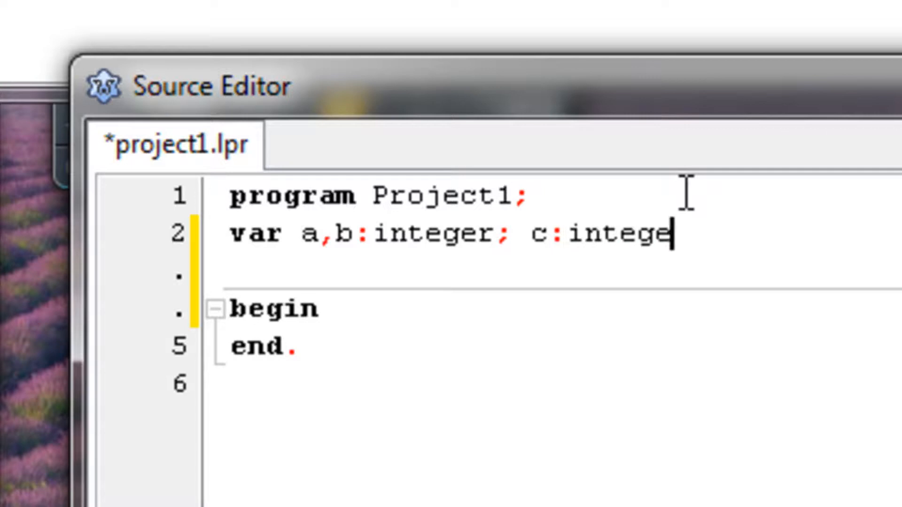
text(r;)
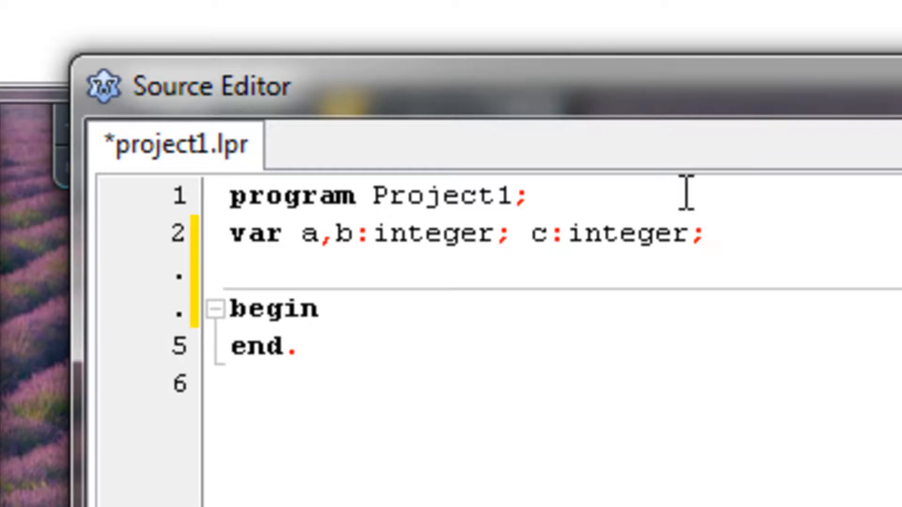
mouse_move(737, 207)
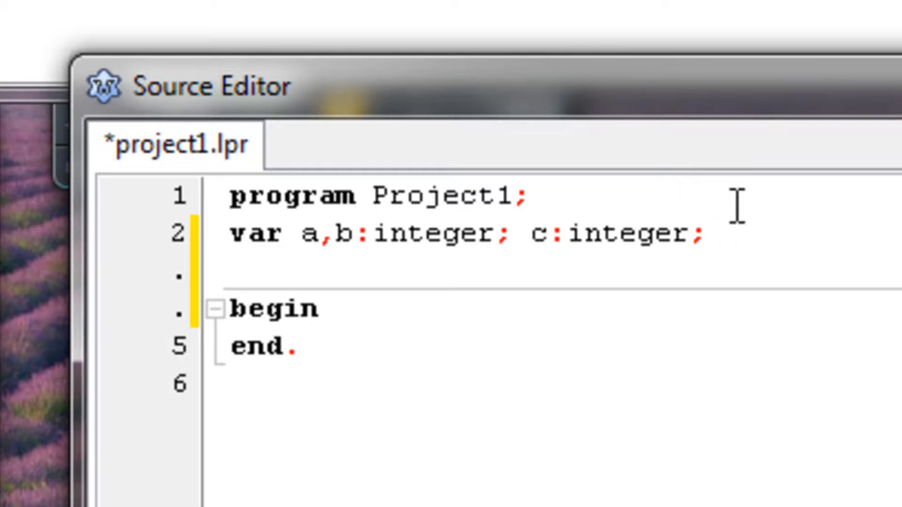
mouse_move(732, 207)
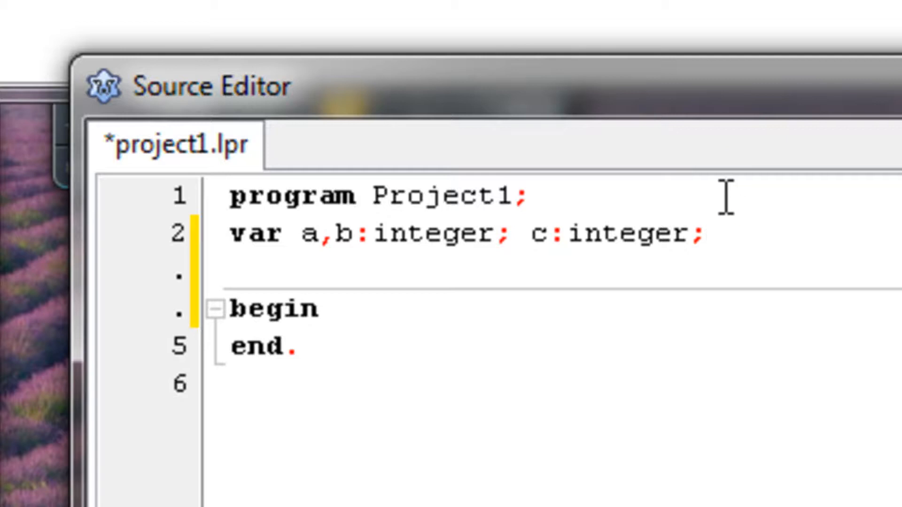
mouse_move(762, 233)
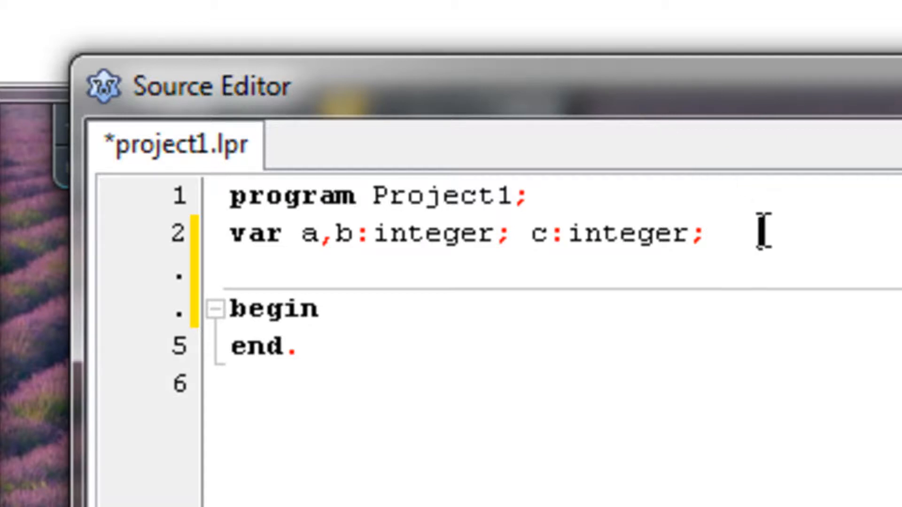
mouse_move(372, 319)
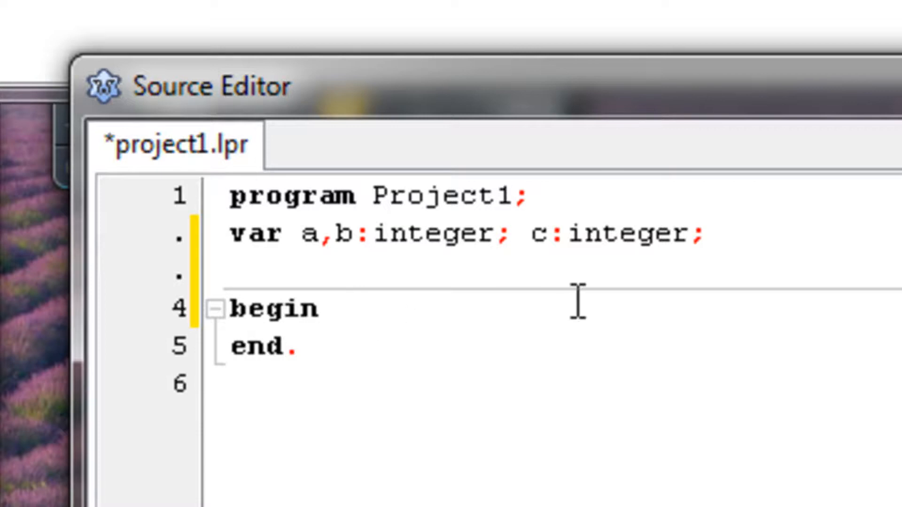
Step: Inside the begin block, write writeln('Enter the first number');
click(350, 308)
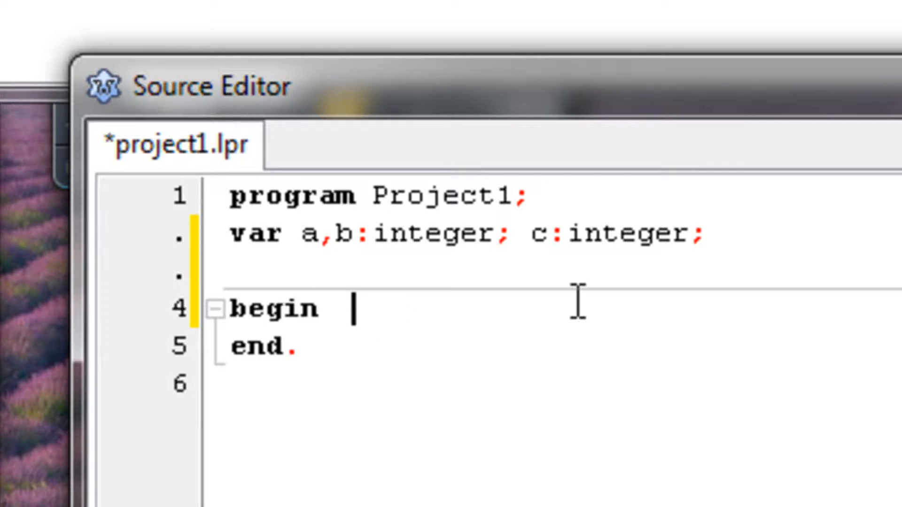
key(Return)
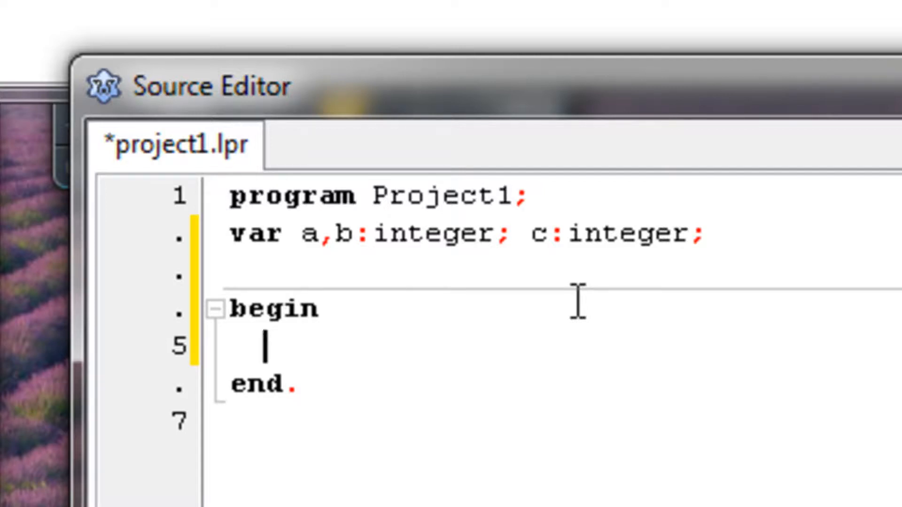
text(w)
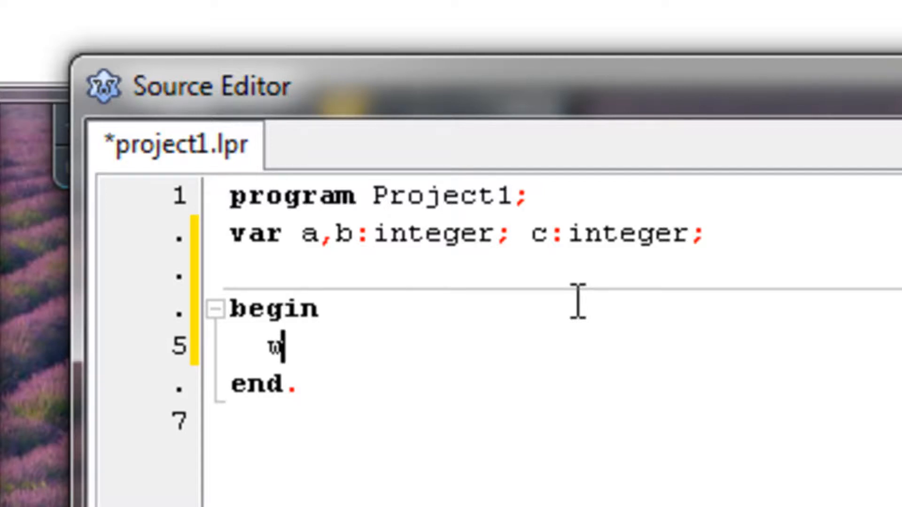
text(ri)
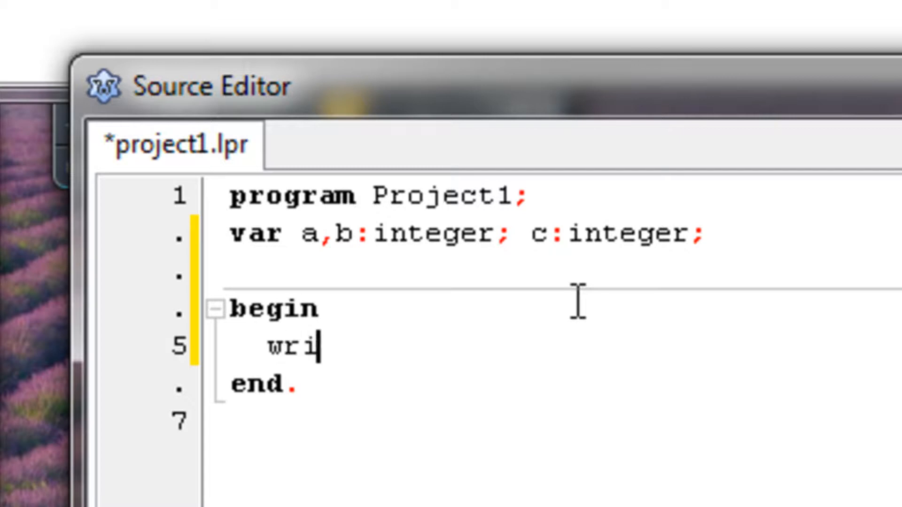
text(teln()
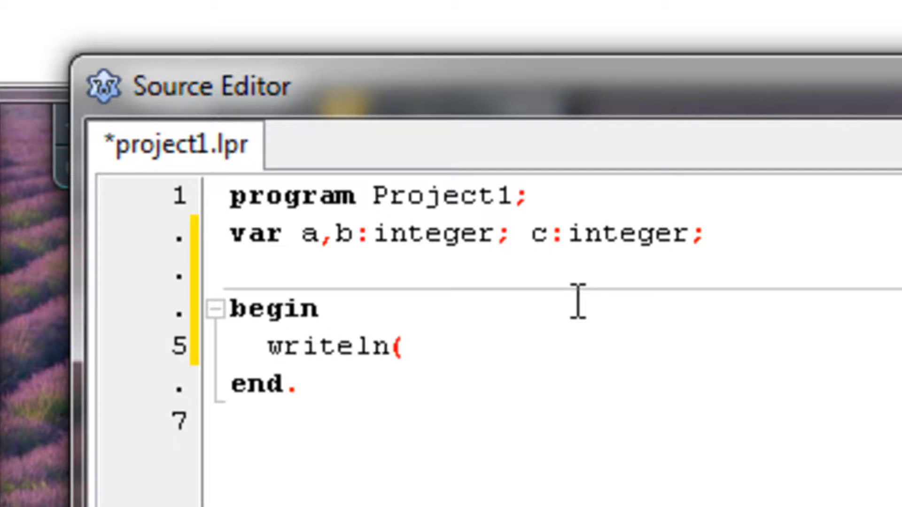
text('Enter)
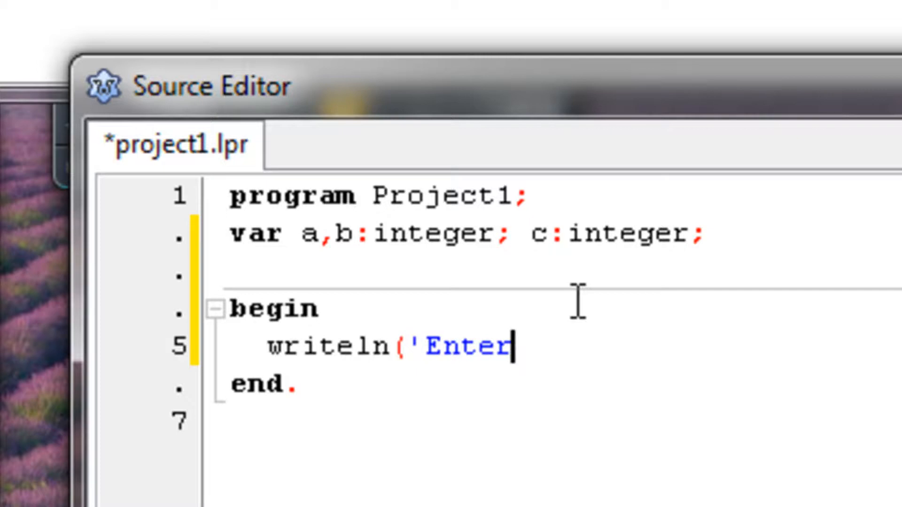
text(the fir)
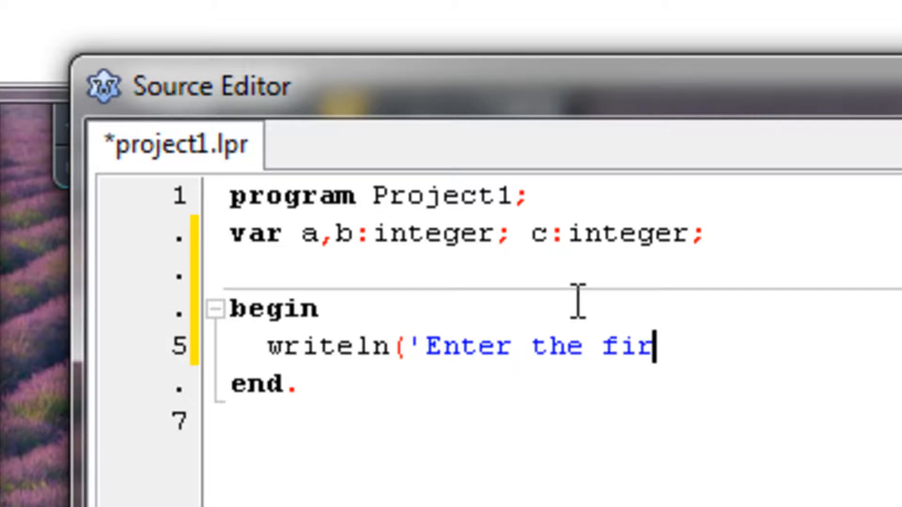
text(st number)
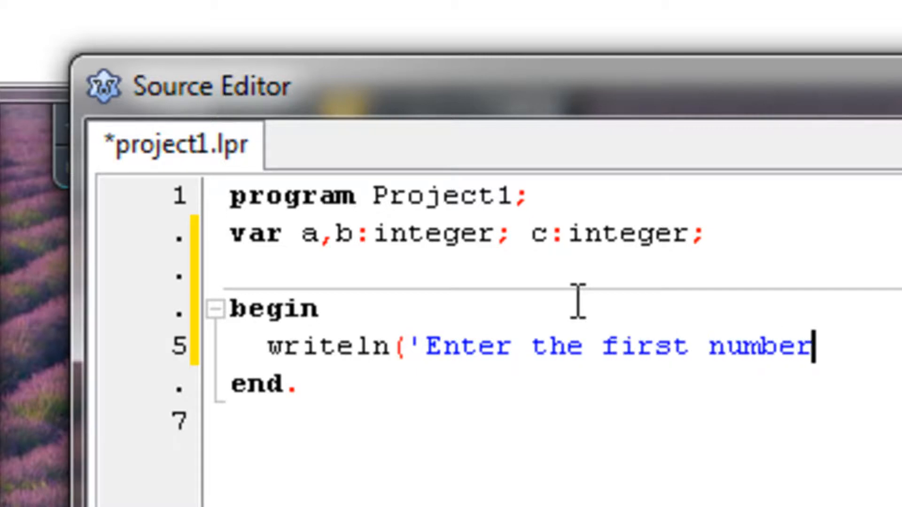
text('))
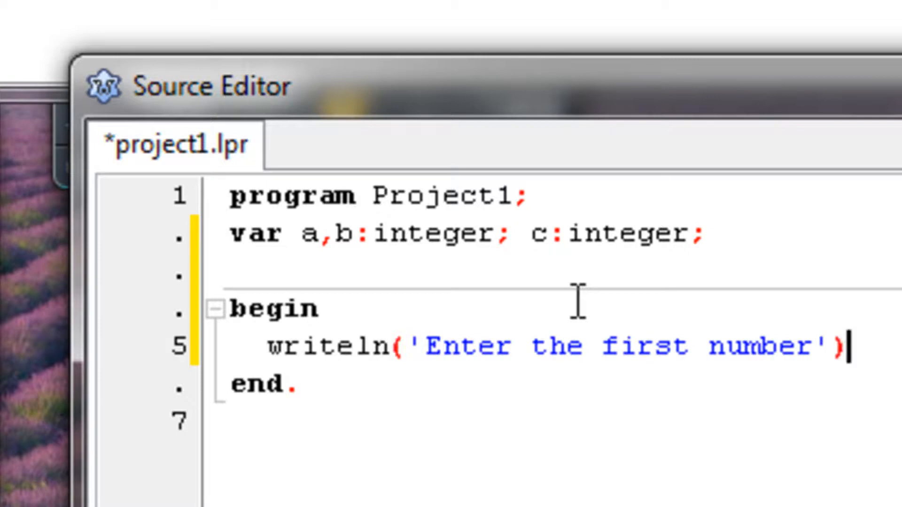
text(;)
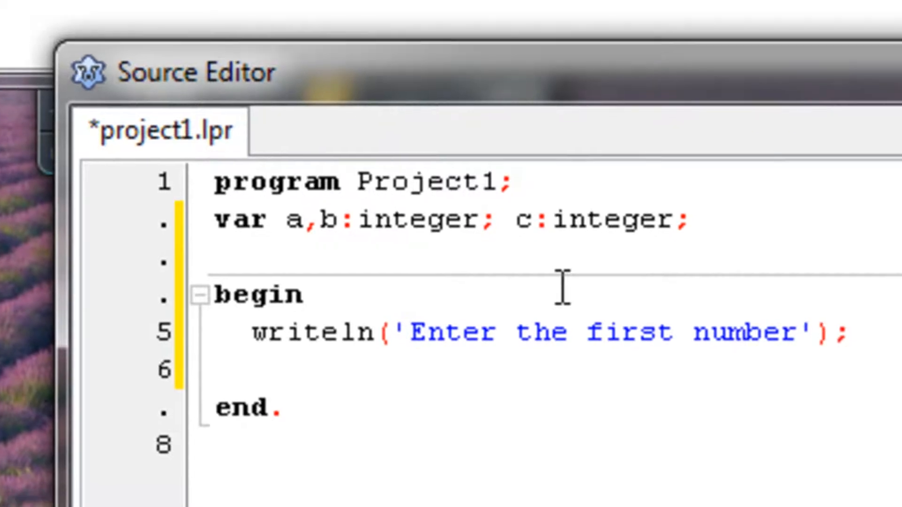
Step: Follow it with readln(a); and start a new line
text(readln)
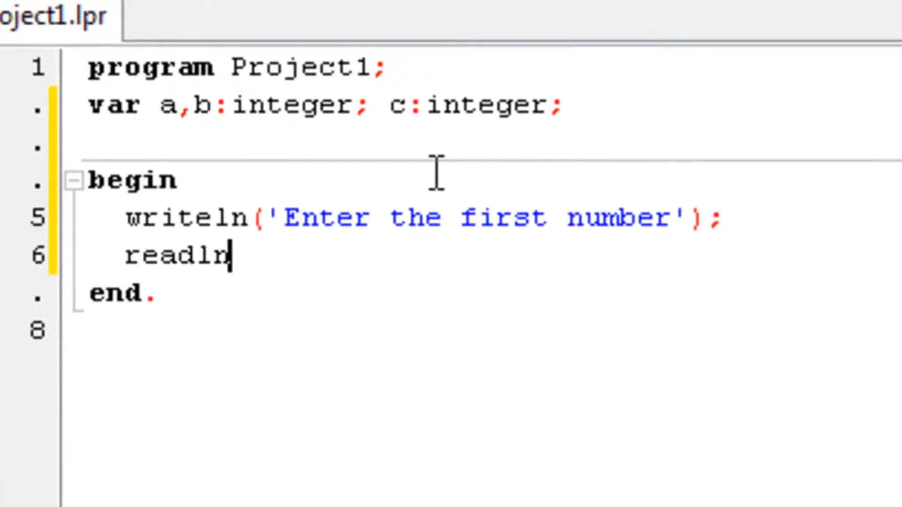
text(()
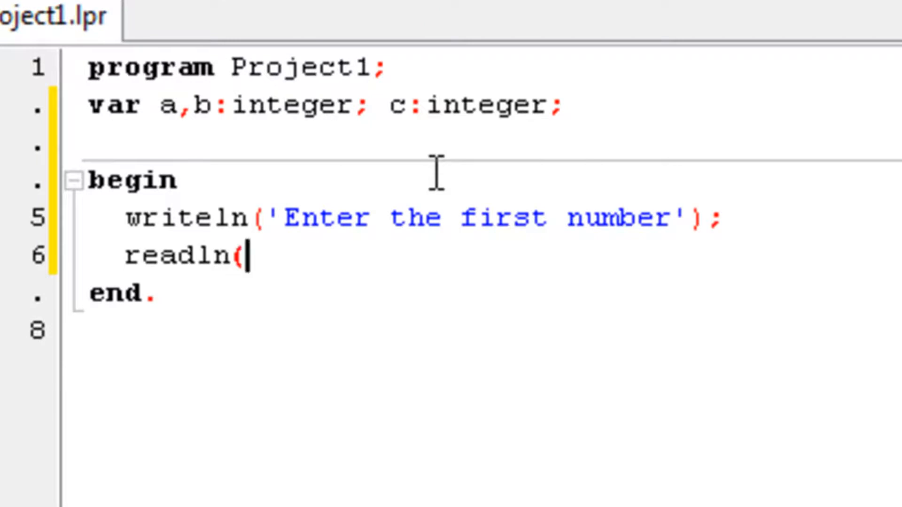
text(a)
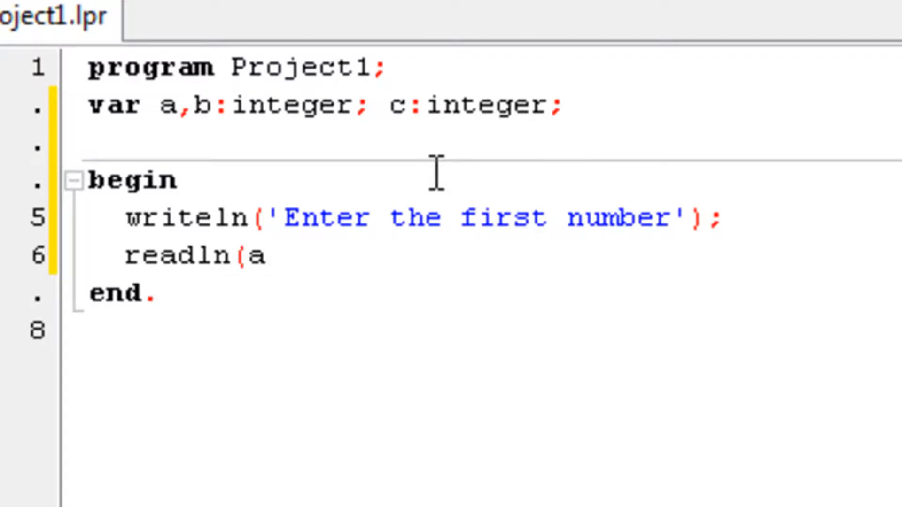
text())
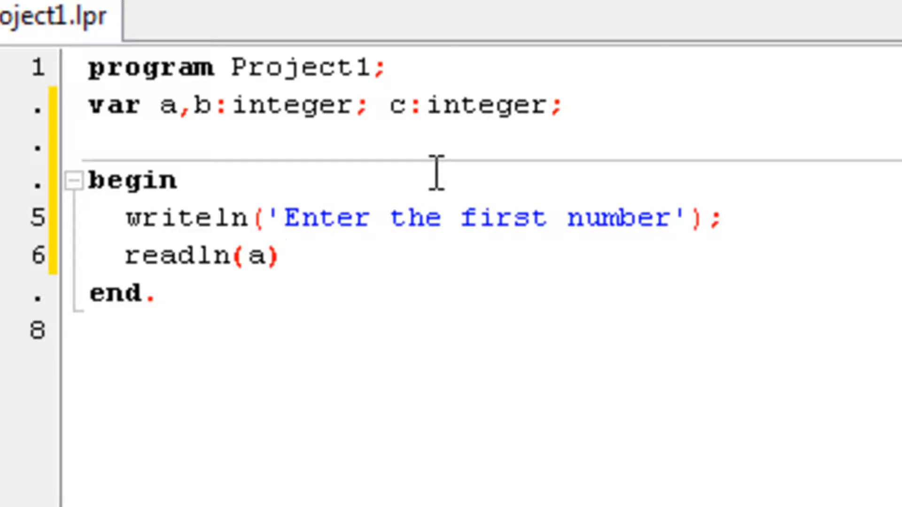
text(;)
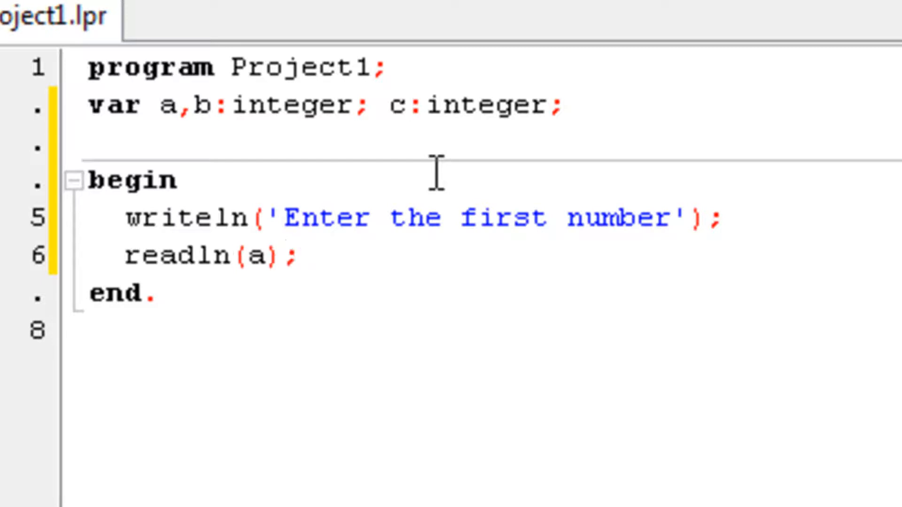
key(enter)
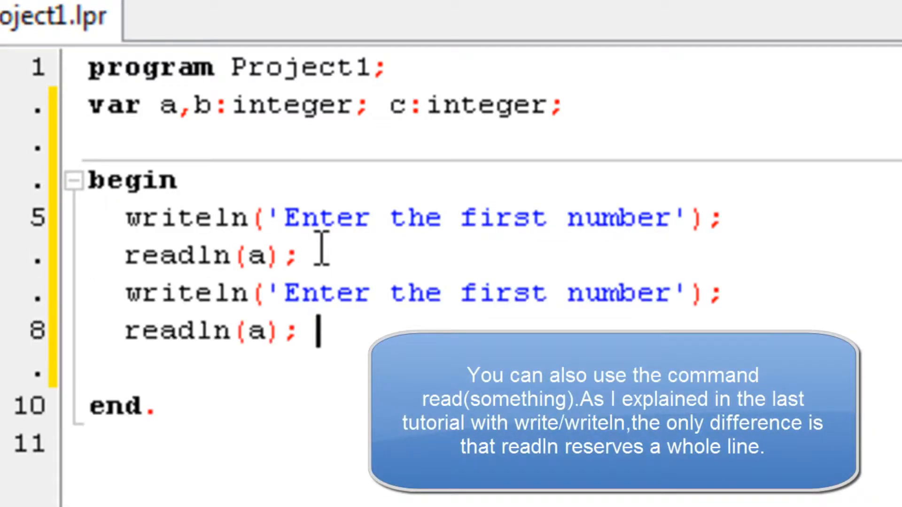
Step: Edit the copied pair to prompt for the second number and read it into b
double_click(254, 330)
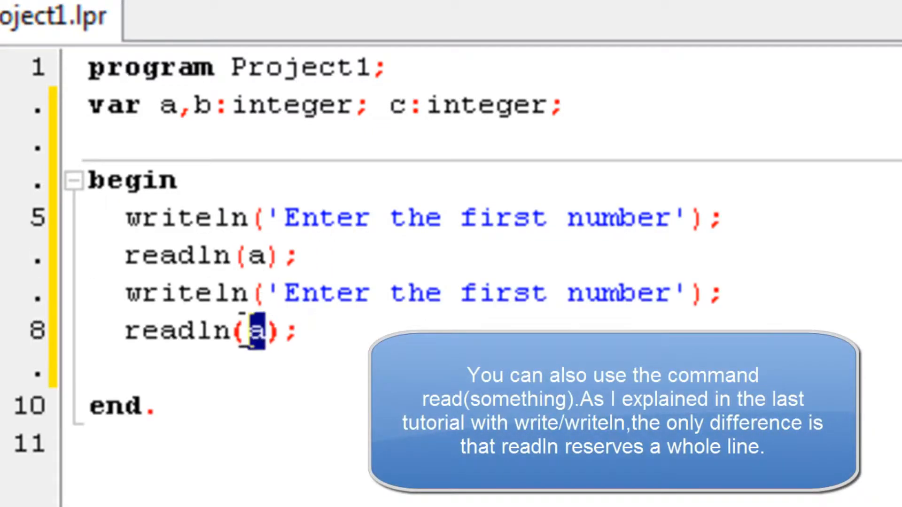
text(b)
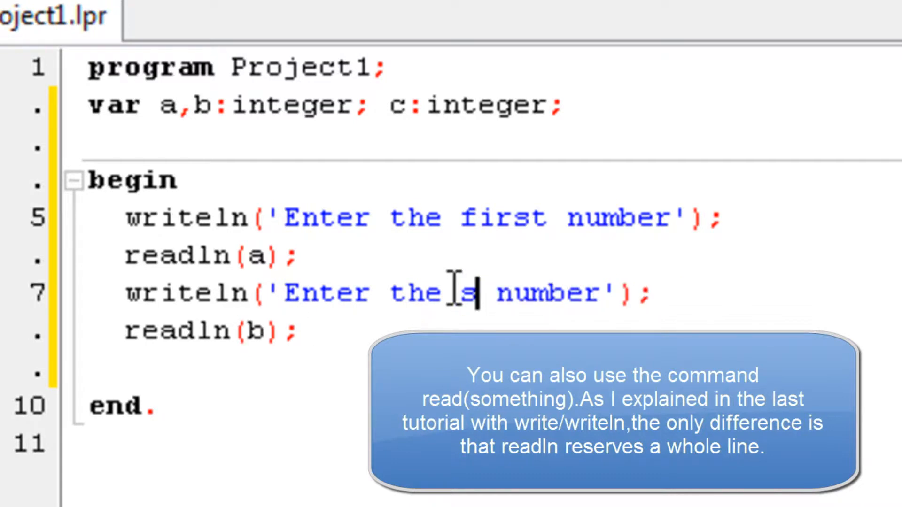
text(econd)
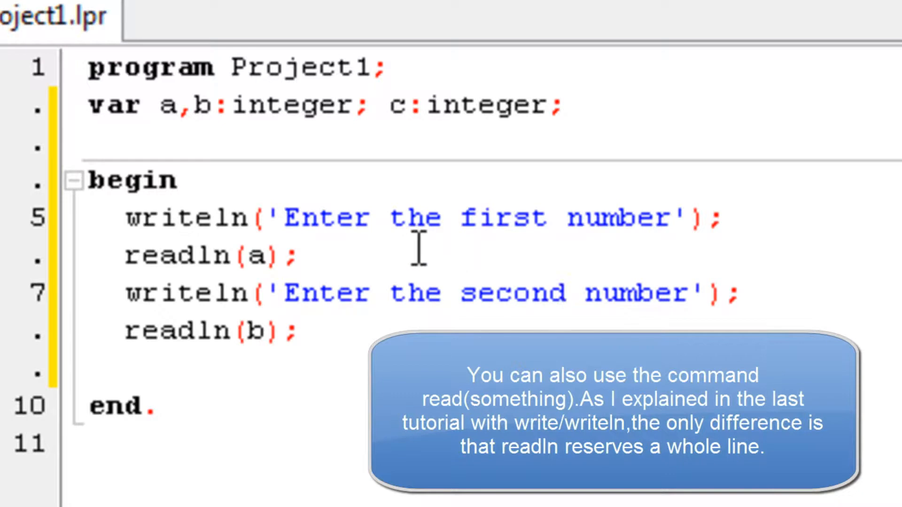
click(336, 255)
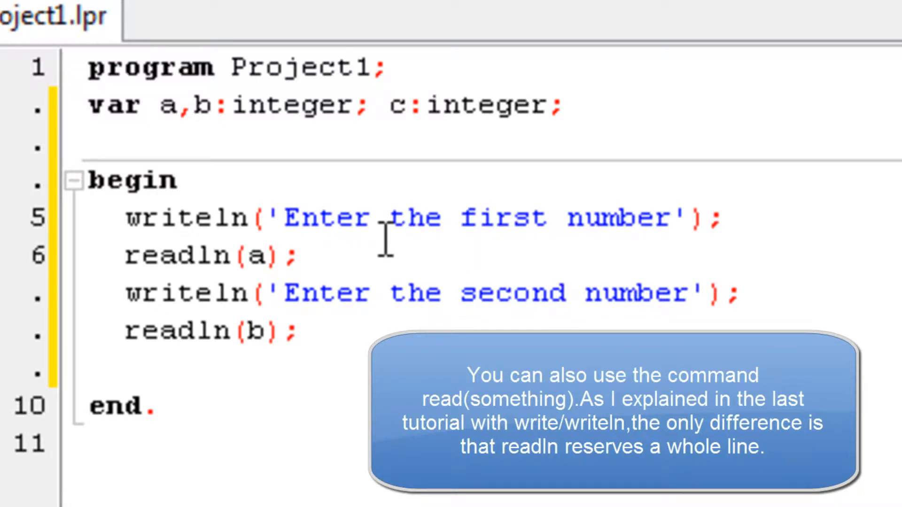
mouse_move(355, 259)
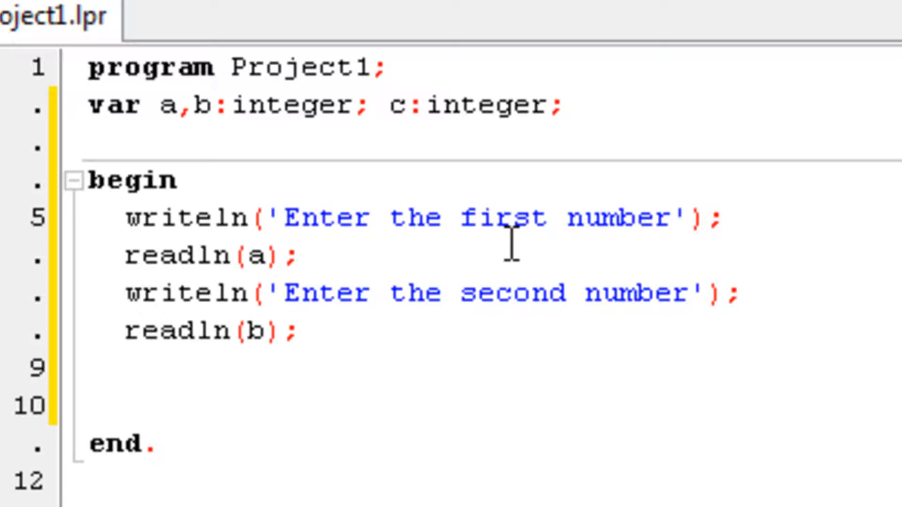
Step: Add the statement c:=a+b; after readln(b); with a blank line below
text(c:=)
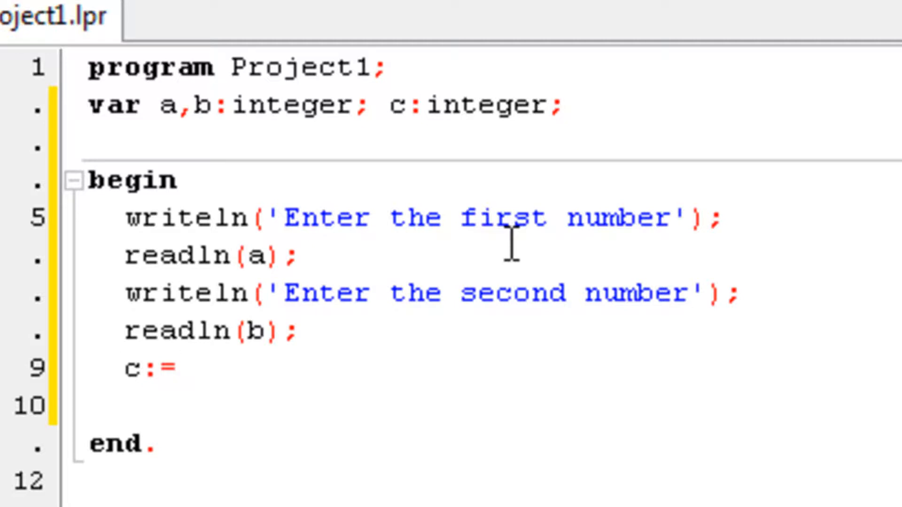
text(a+)
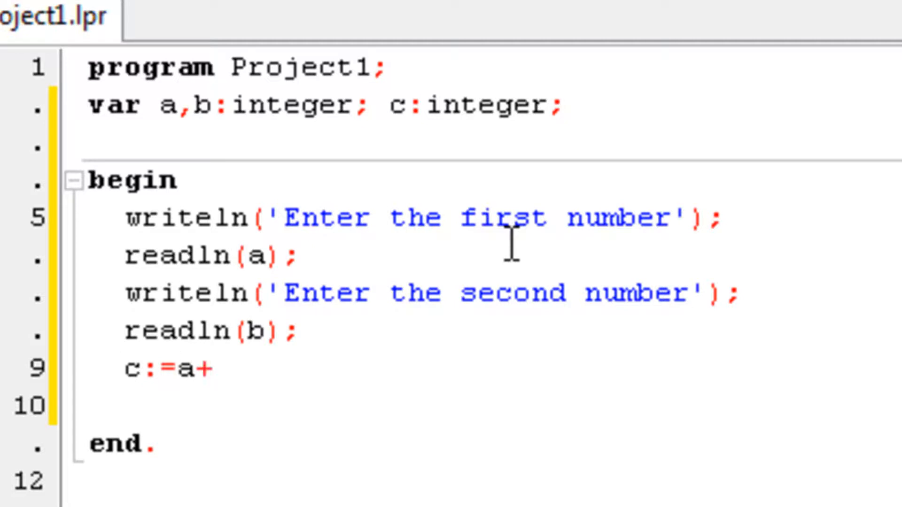
text(b;)
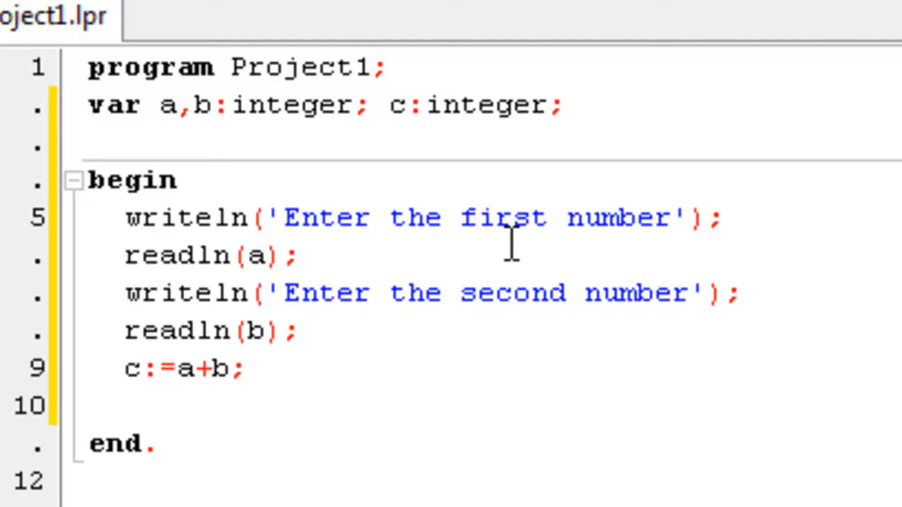
click(245, 368)
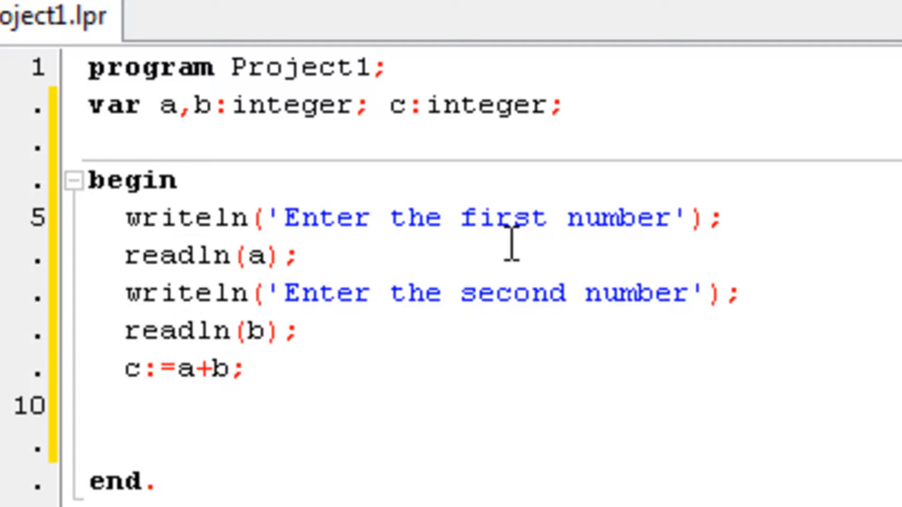
Step: Write writeln('The result is: ',c); to print the sum with its label
text(w)
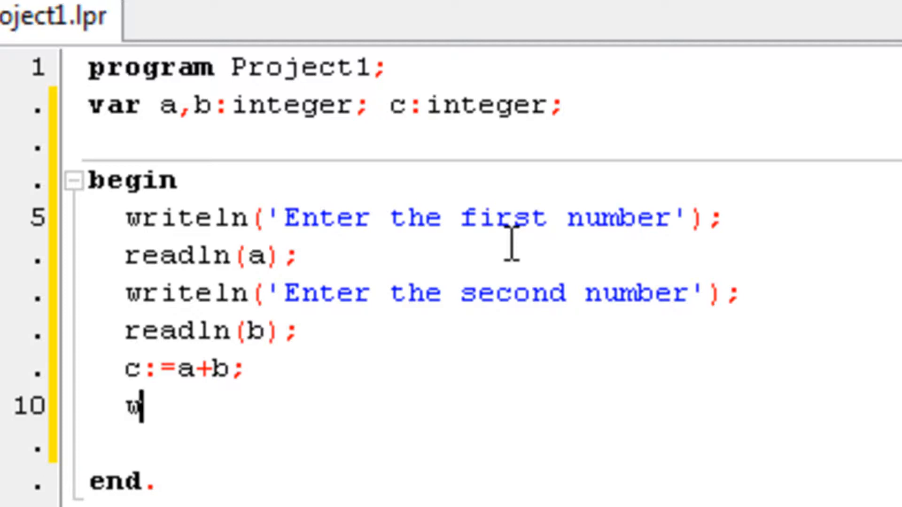
text(ritel)
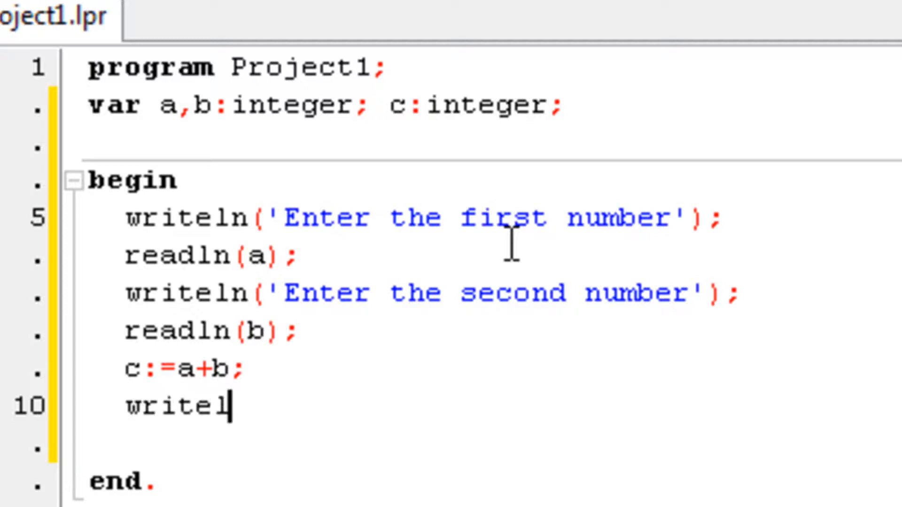
text(n()
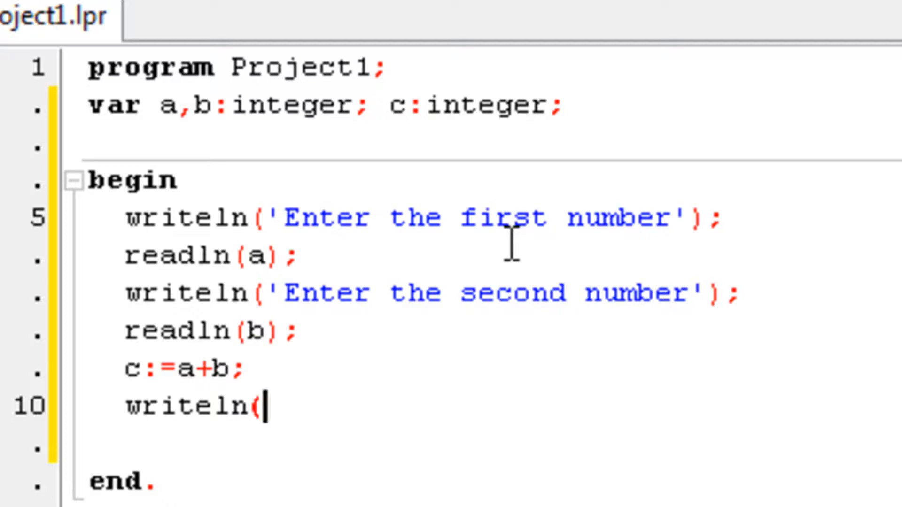
text('The)
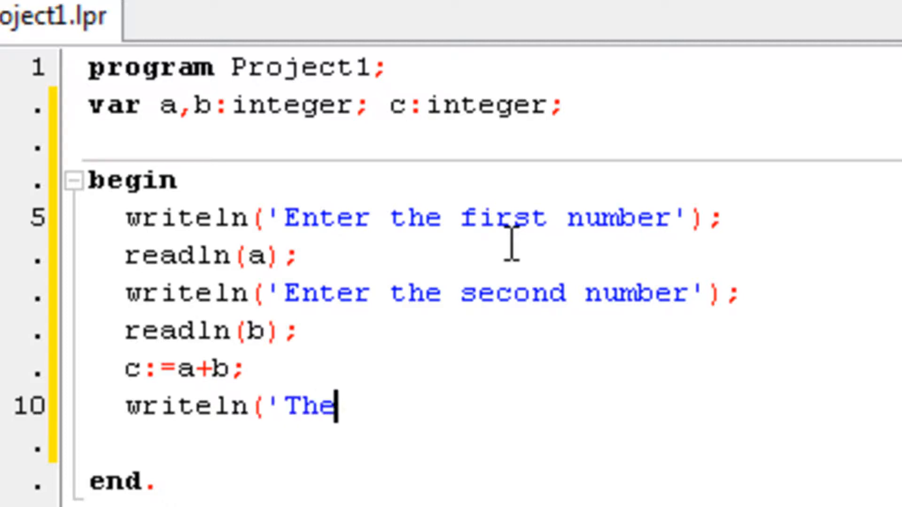
text(result)
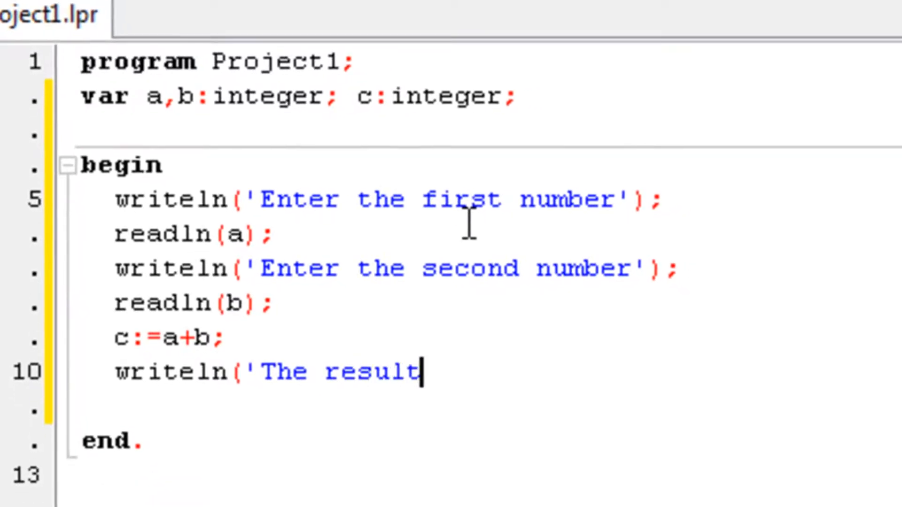
text(is:)
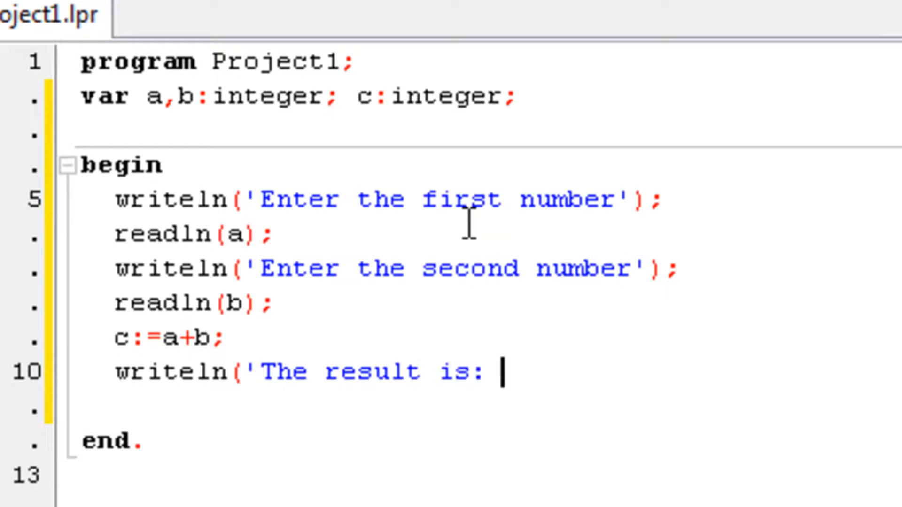
text(',)
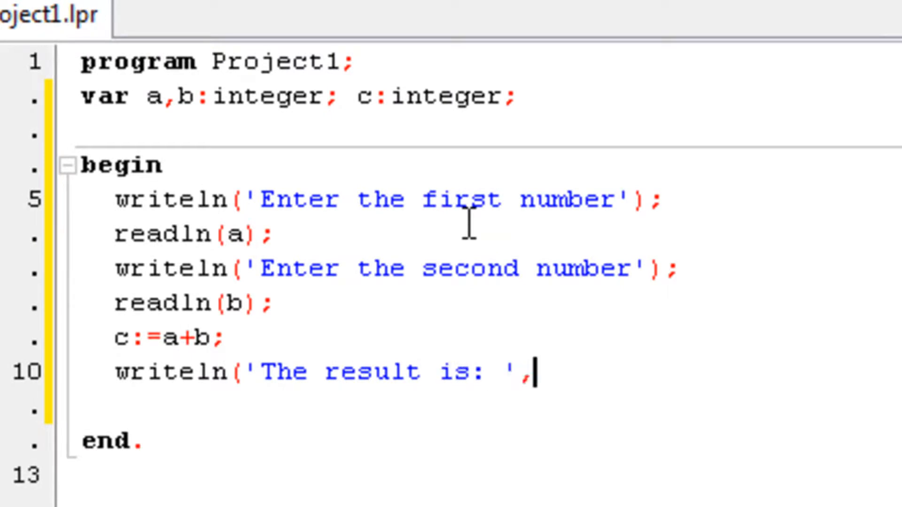
text(c)
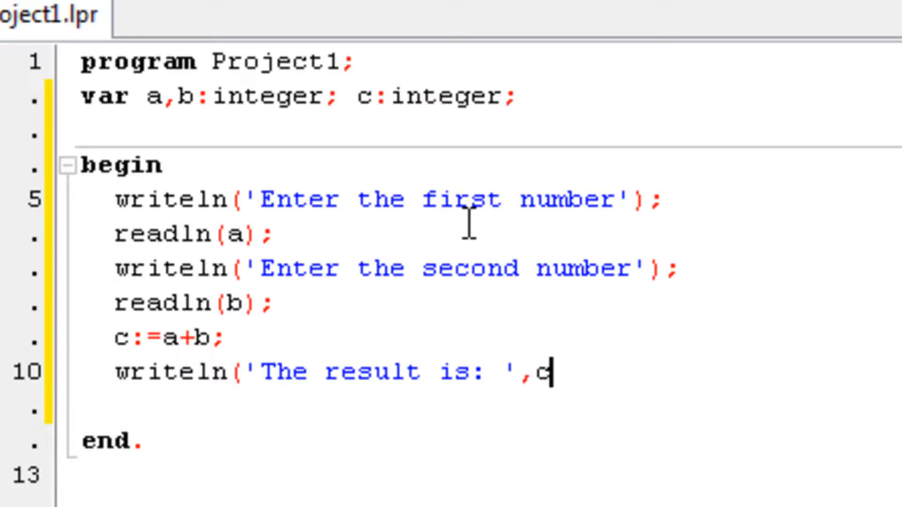
text())
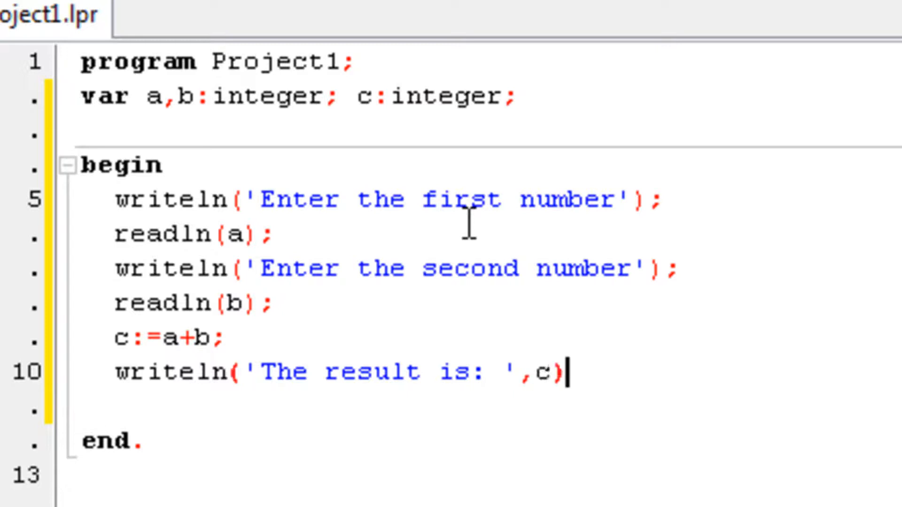
Step: Add readln(c); before end so the console waits for input
text(r)
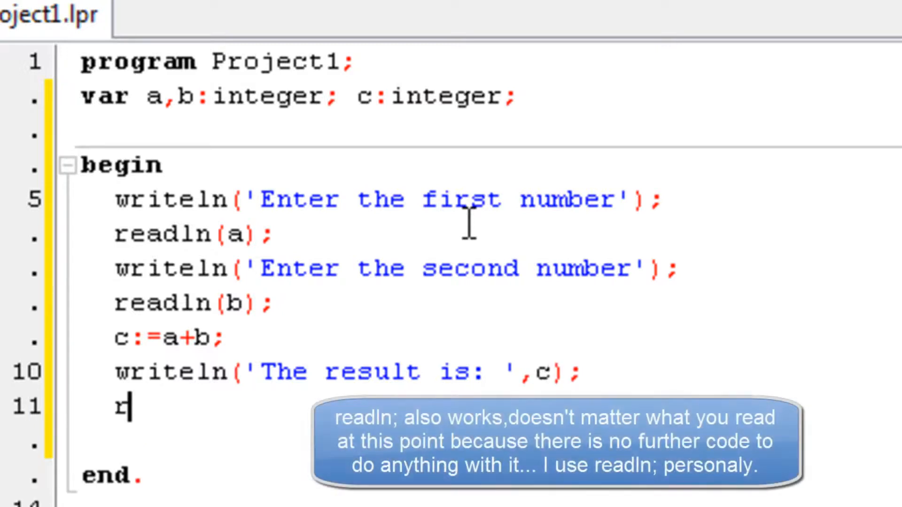
text(eadln()
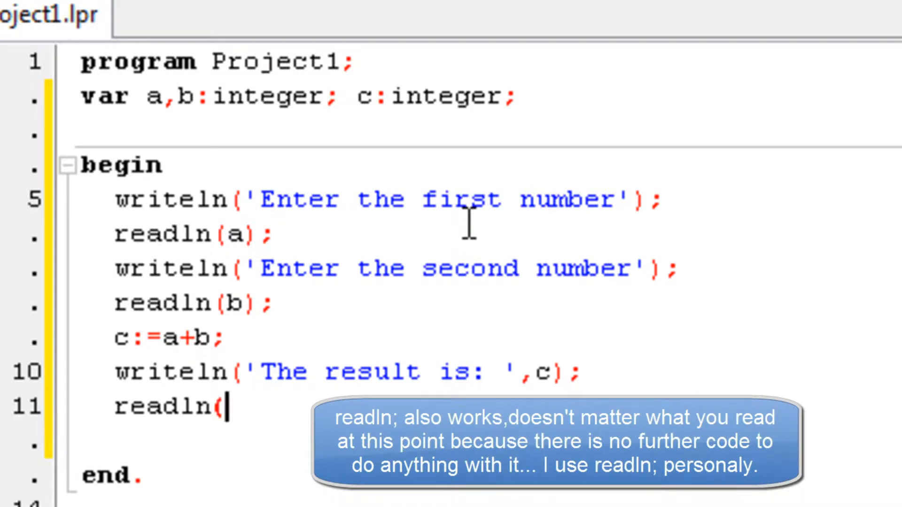
text(c);)
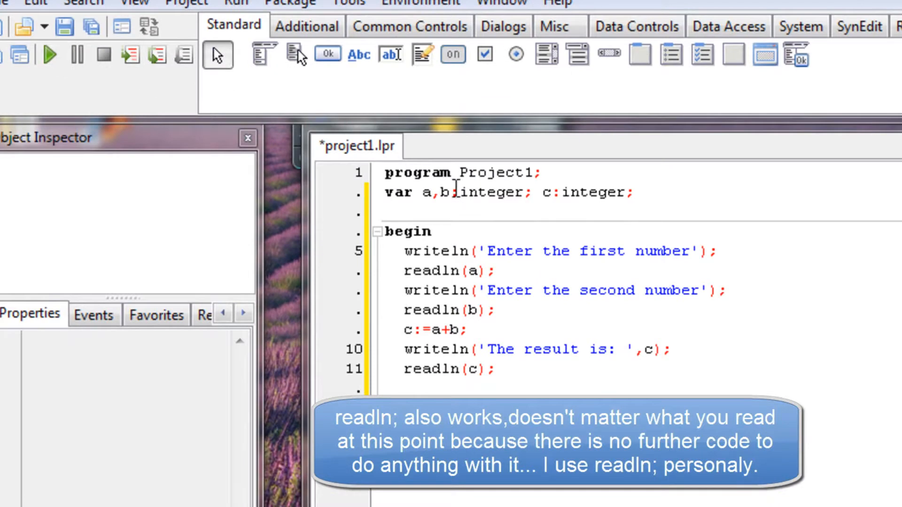
Step: Run the addition version, then change line 9 to c:=a-b and run again
click(49, 55)
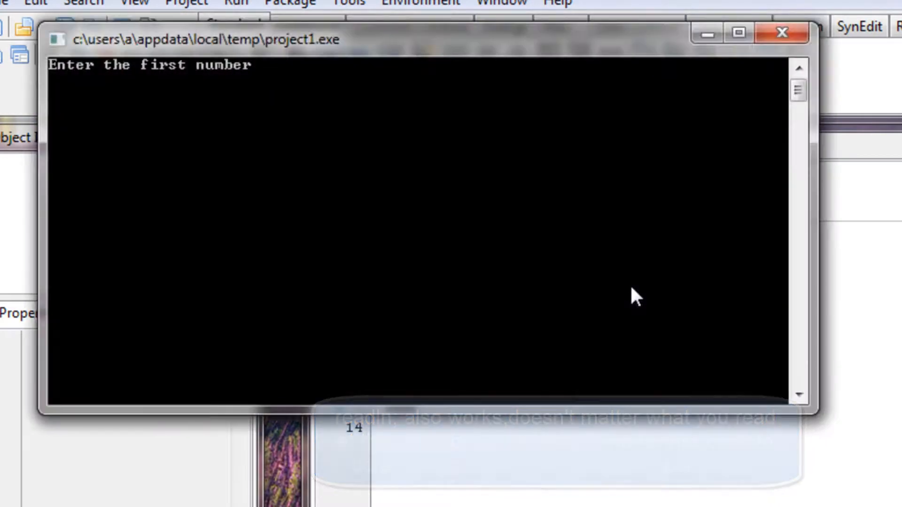
key(Return)
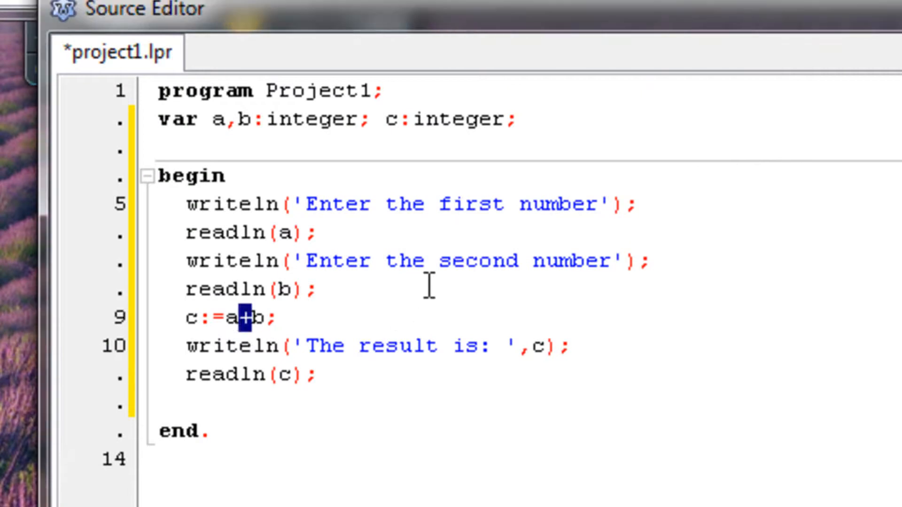
mouse_move(422, 306)
text(-)
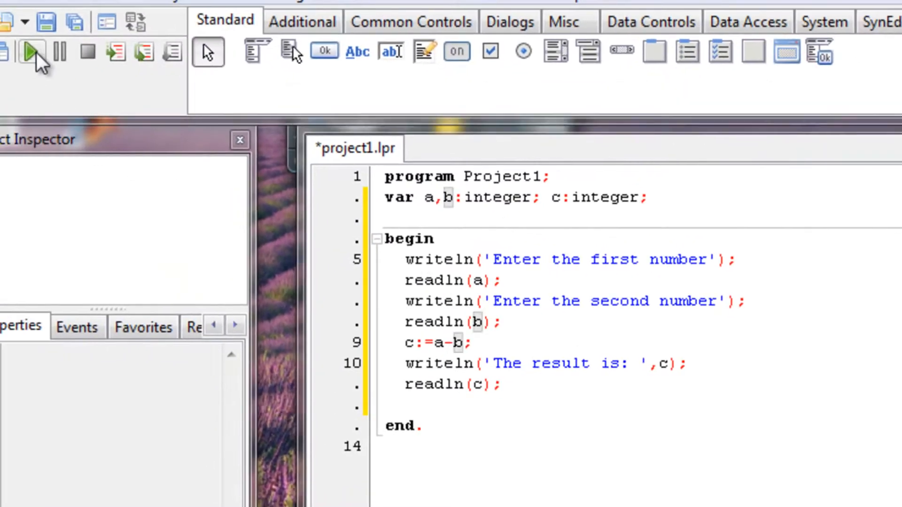
click(34, 52)
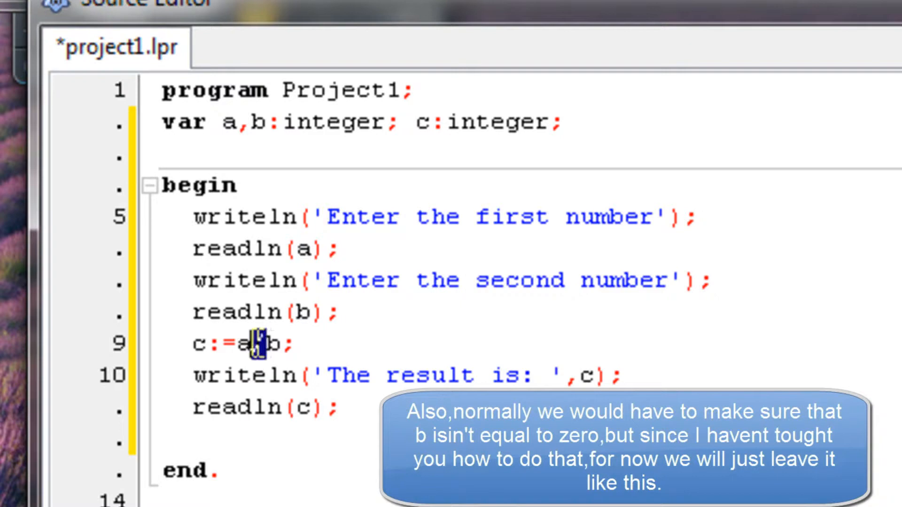
Step: Change line 9 to c:=a div b, run it and enter 3 and 4 in the console
text(/)
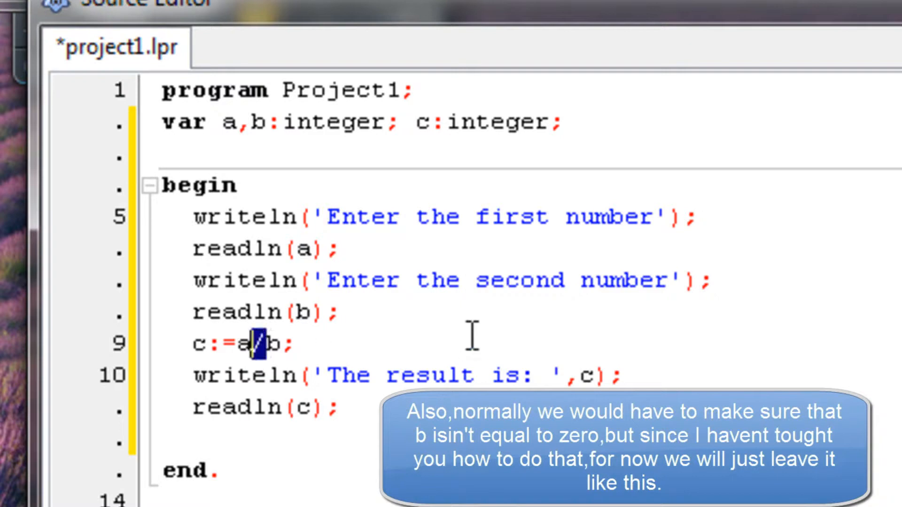
text(div)
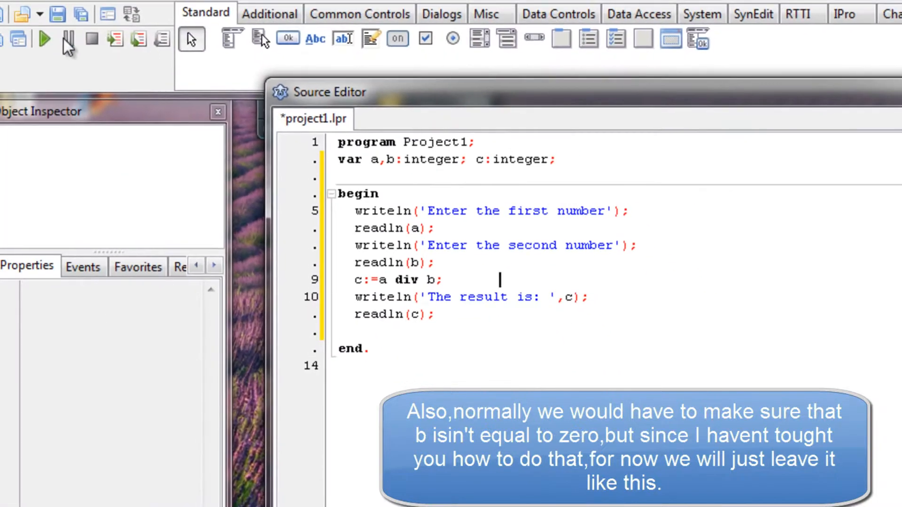
click(44, 39)
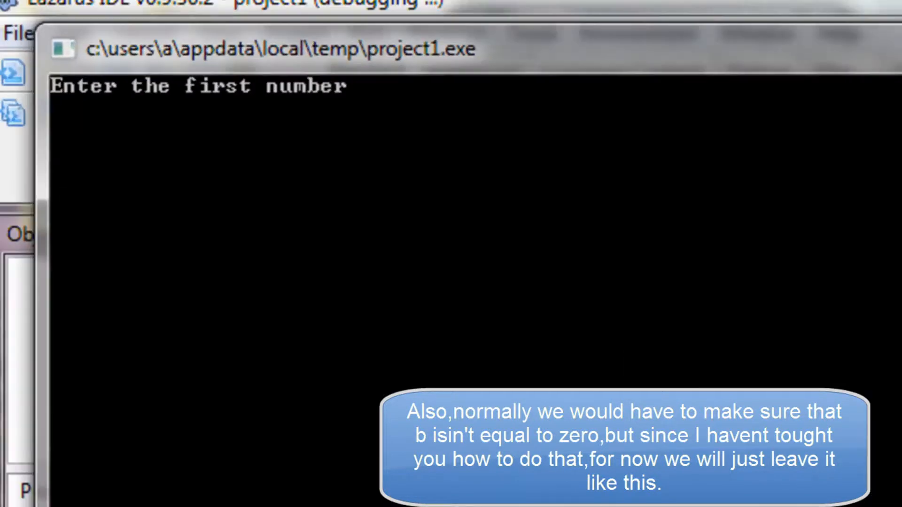
text(3)
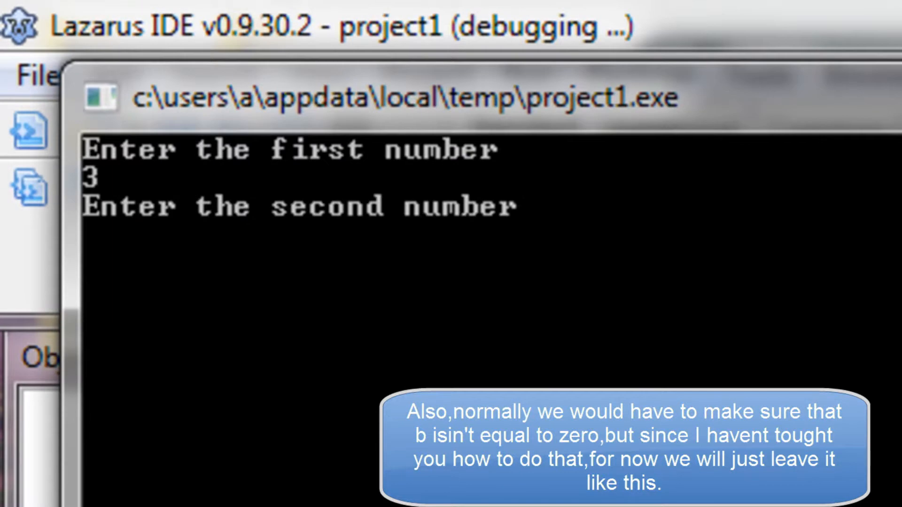
text(4)
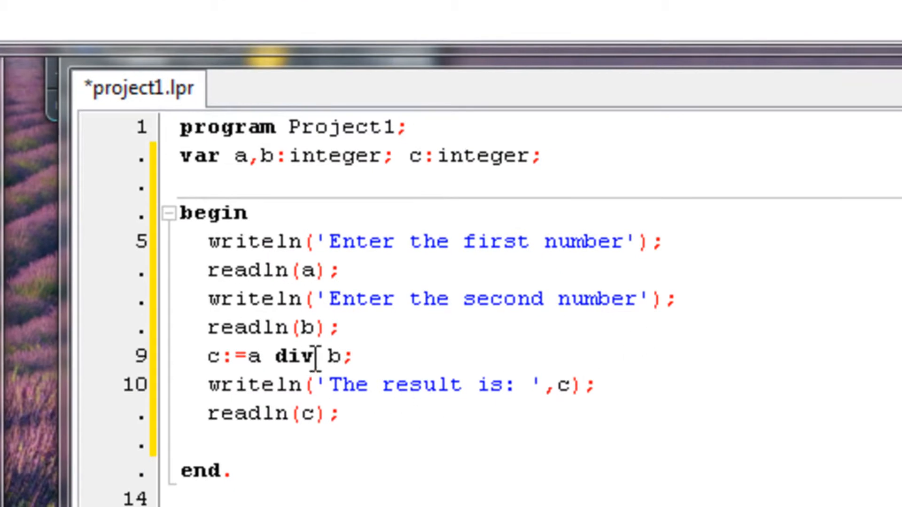
Step: Replace div with mod on line 9 and run the program, entering 3 as the first number
double_click(293, 356)
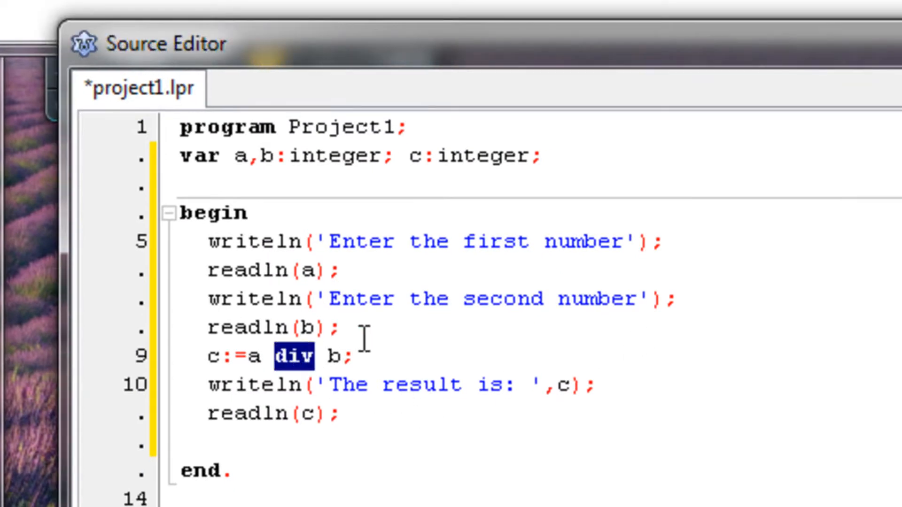
text(mod)
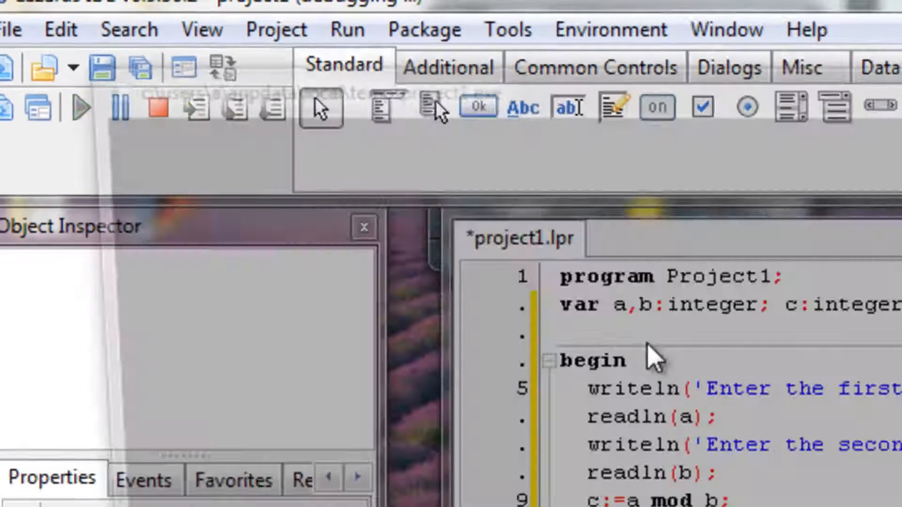
click(80, 106)
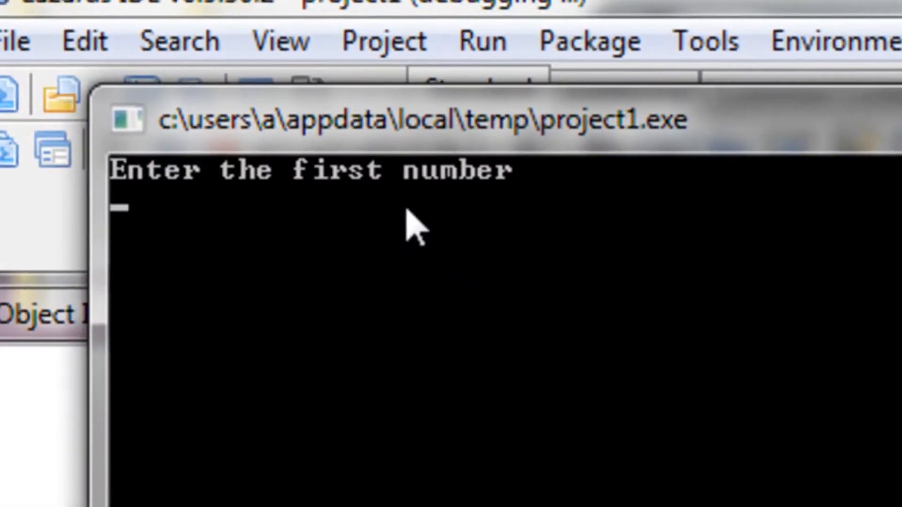
text(3)
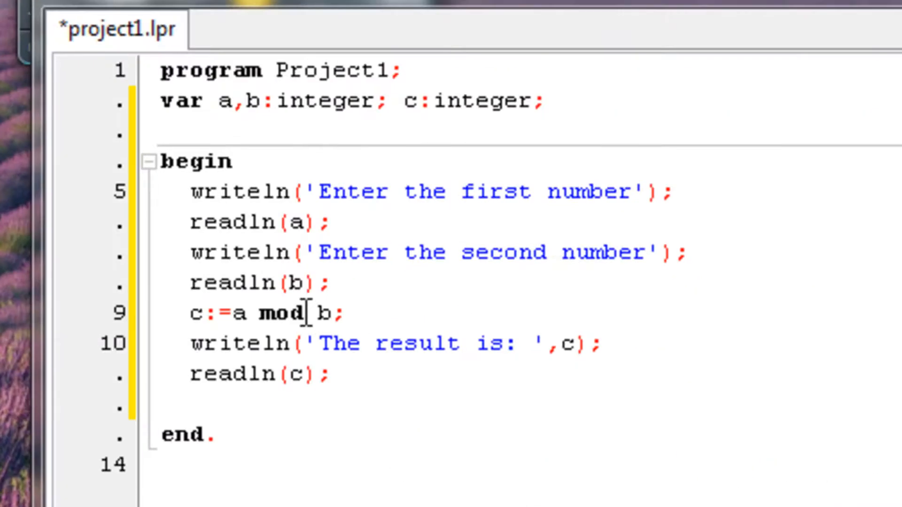
Step: Declare c as real instead of integer and select the mod operator for replacement with /
click(535, 101)
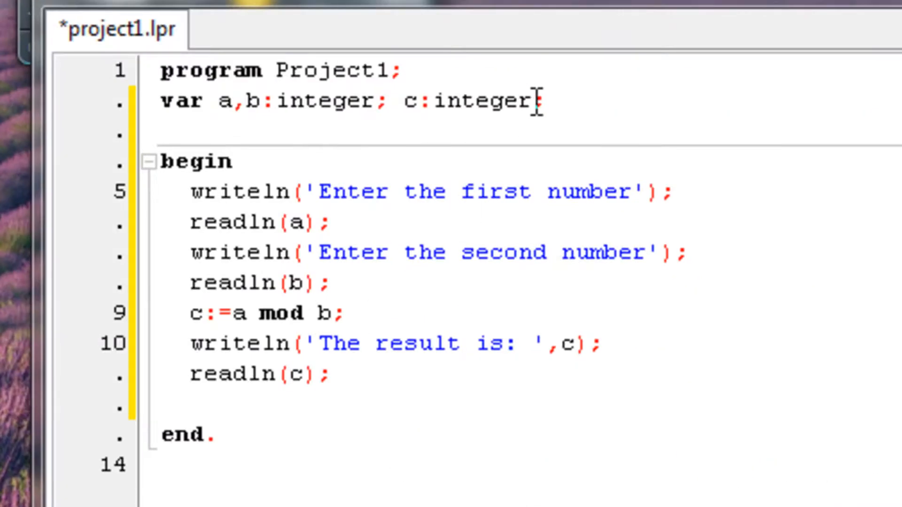
double_click(477, 100)
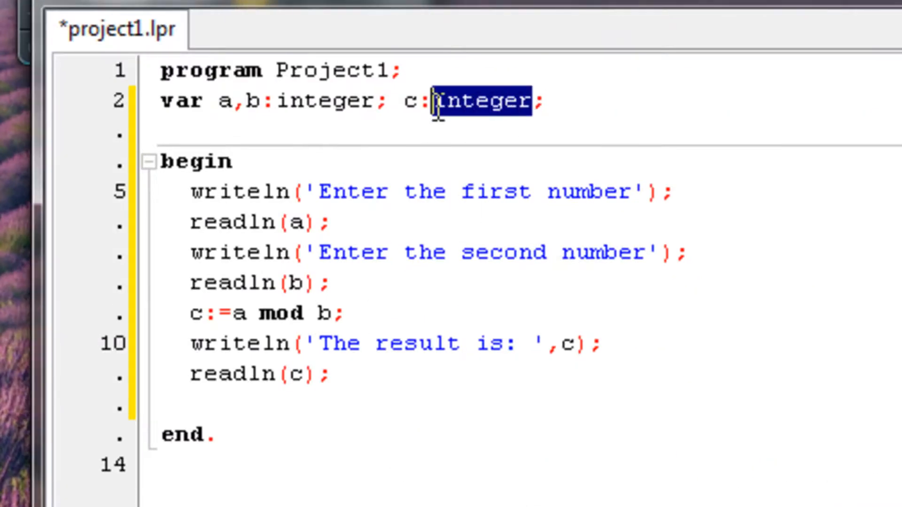
text(real)
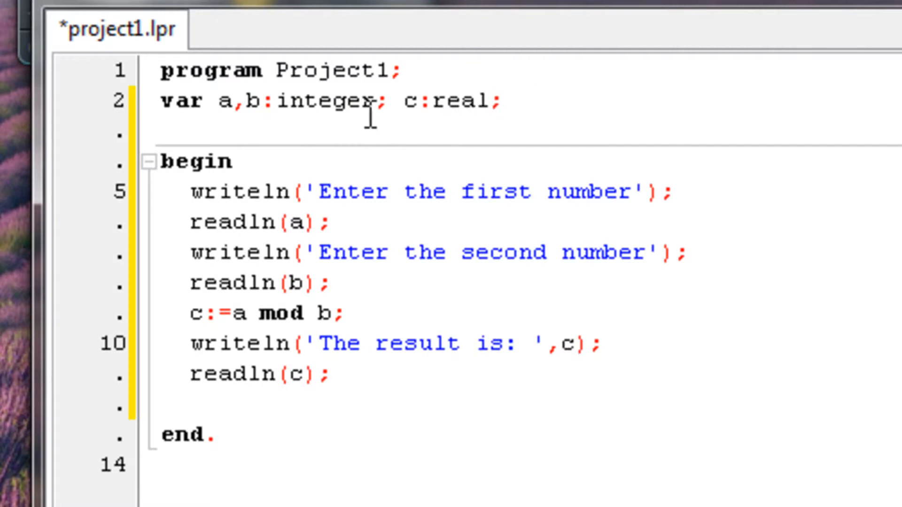
double_click(281, 313)
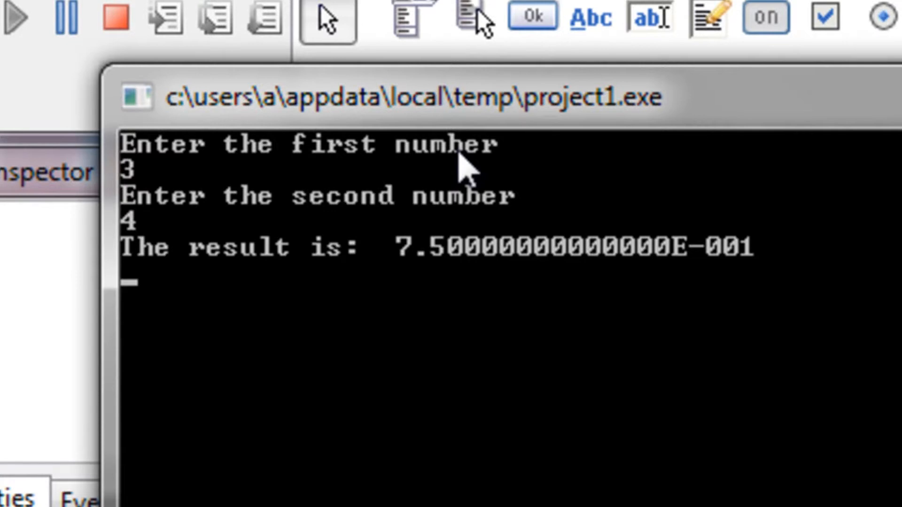
mouse_move(544, 167)
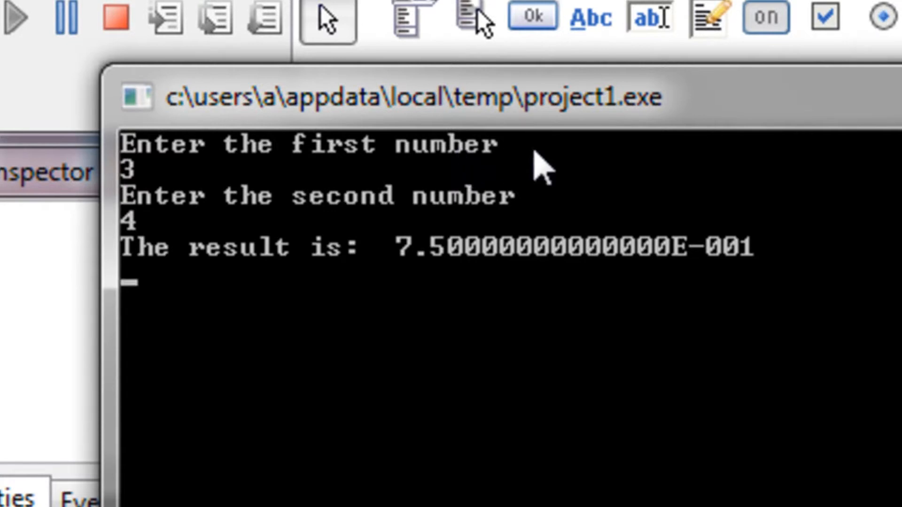
mouse_move(535, 176)
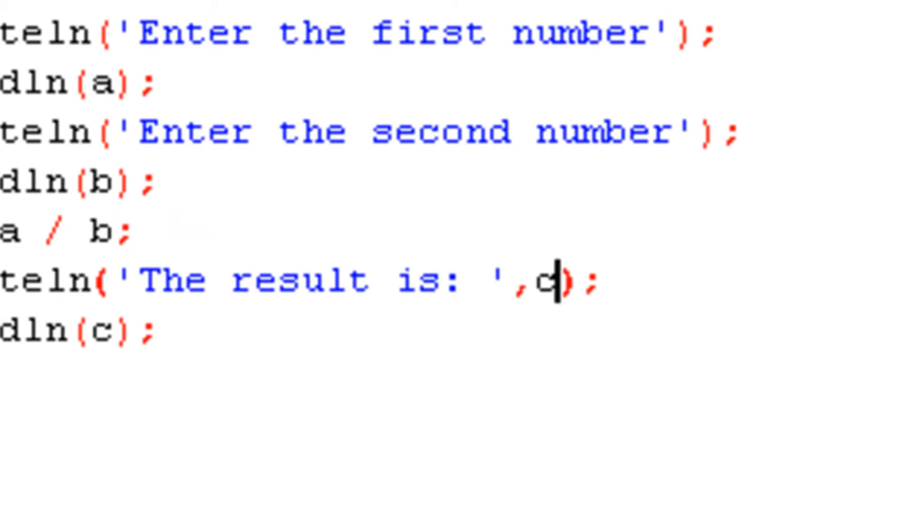
Step: Format c as :0:1 then :0:2, running each, and finally widen to :0:3
text(:0)
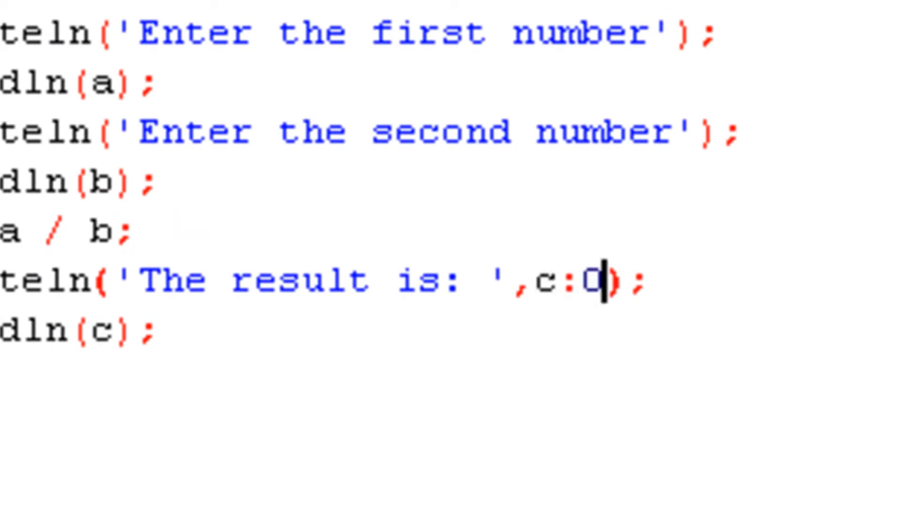
text(:1)
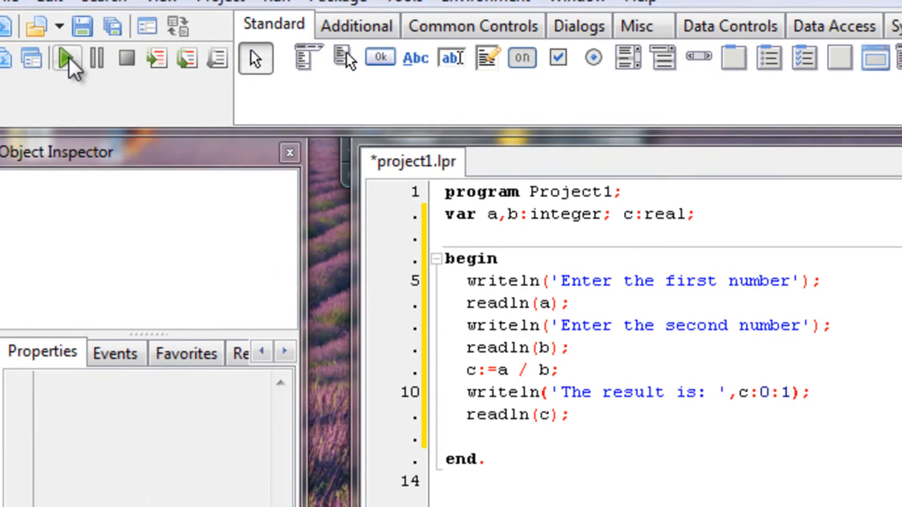
click(66, 57)
text(2)
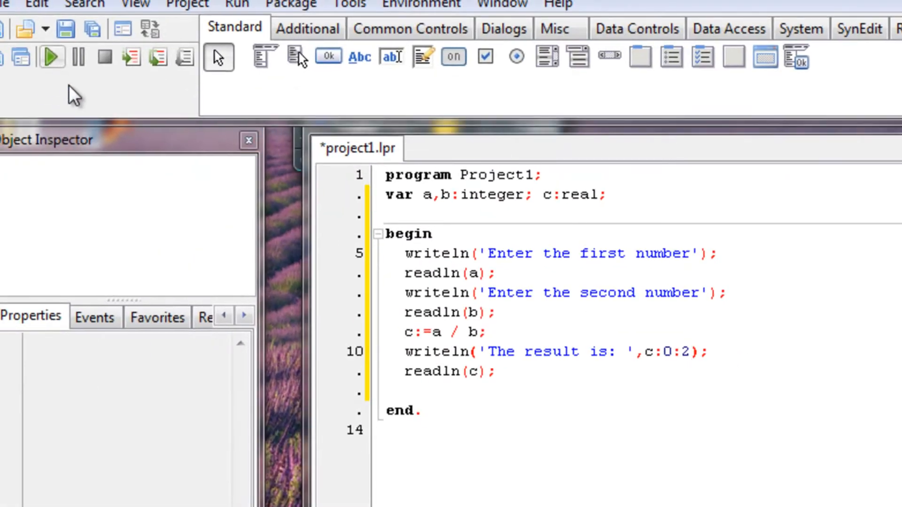
click(53, 56)
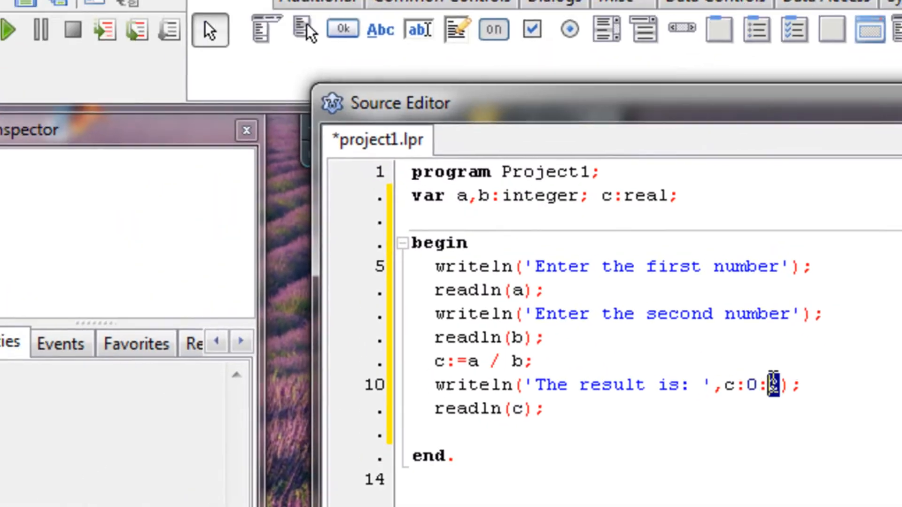
text(3)
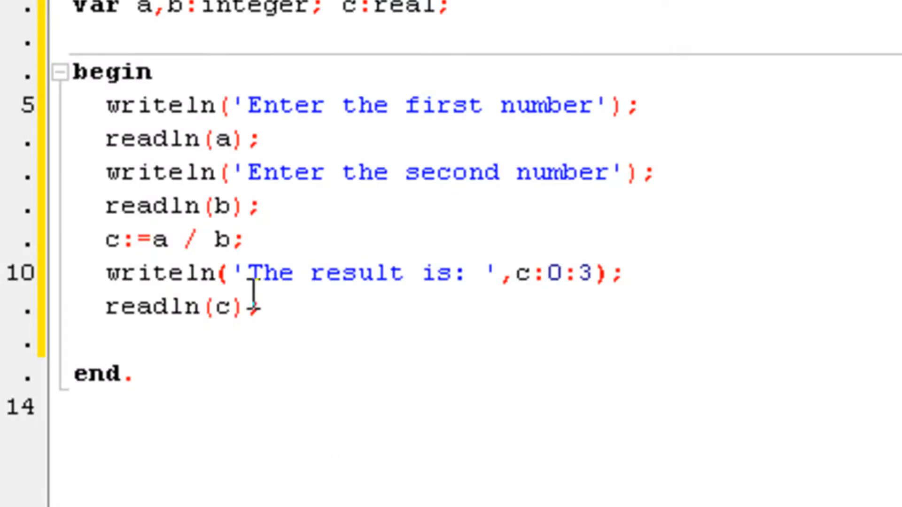
mouse_move(198, 239)
text(+)
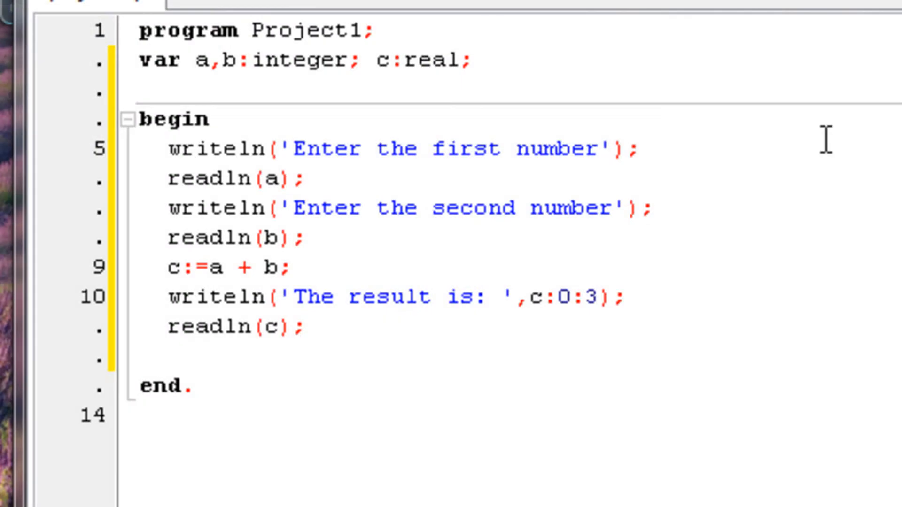
Step: Redeclare c as integer, delete the :0:3 formatting after c, and pick the / operator on line 9
double_click(428, 60)
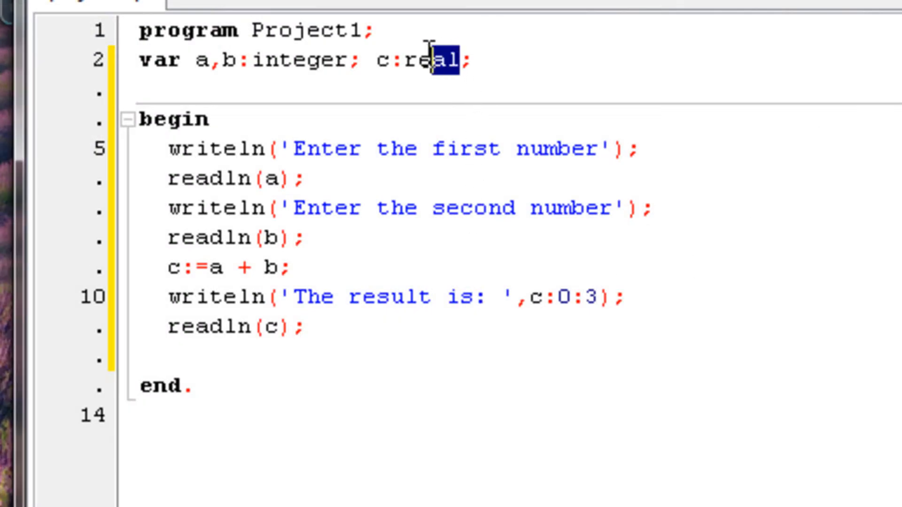
text(intege)
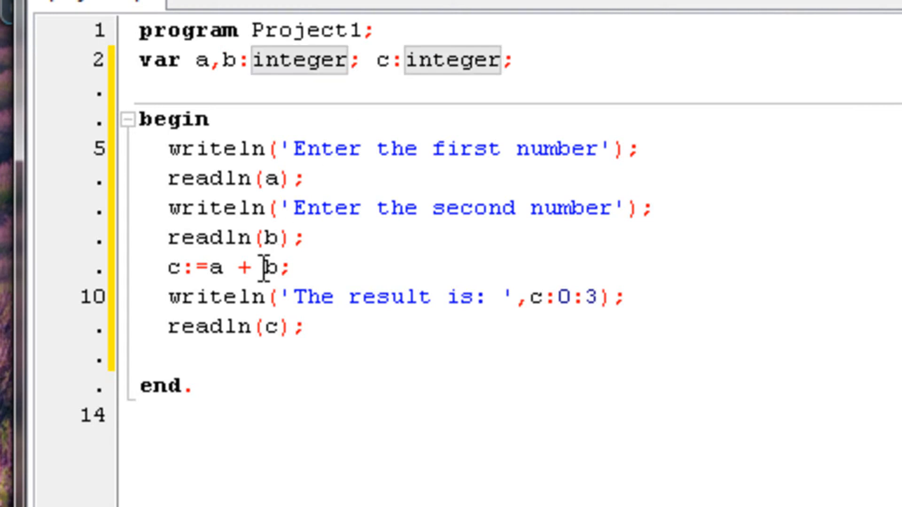
double_click(585, 297)
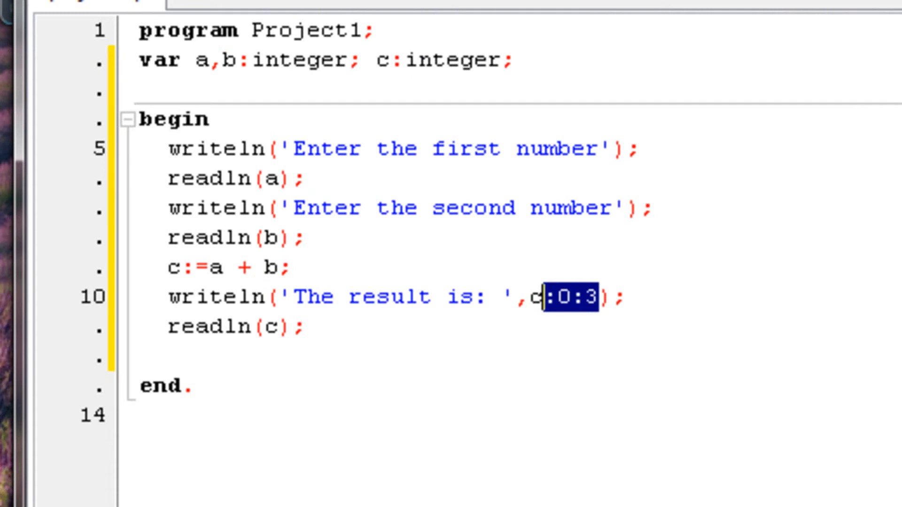
key(Delete)
text(/)
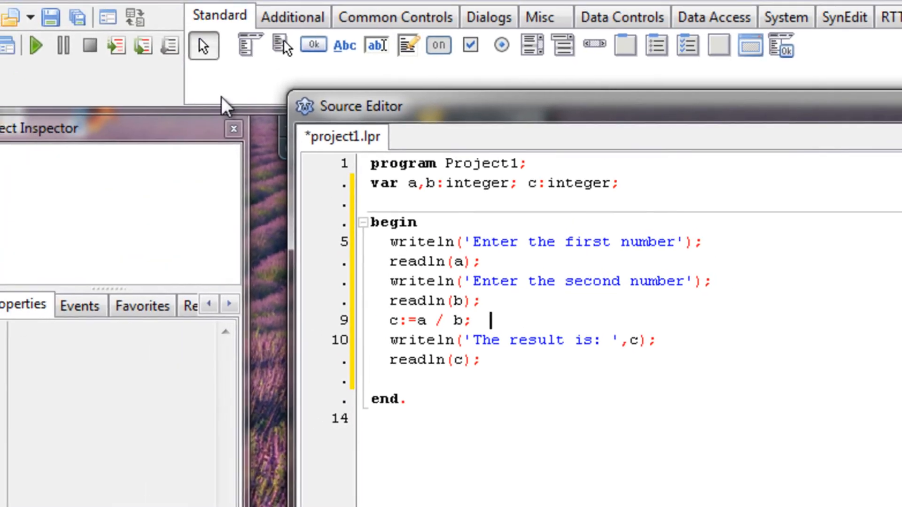
click(37, 46)
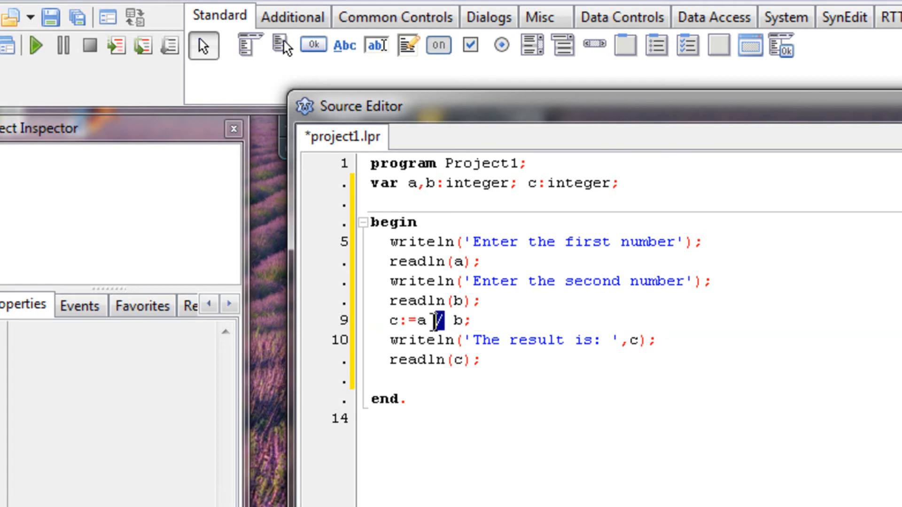
mouse_move(432, 323)
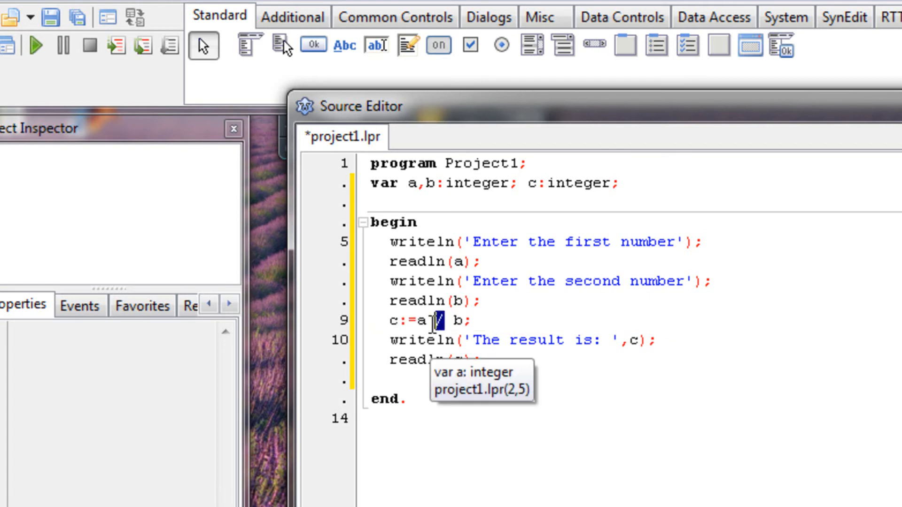